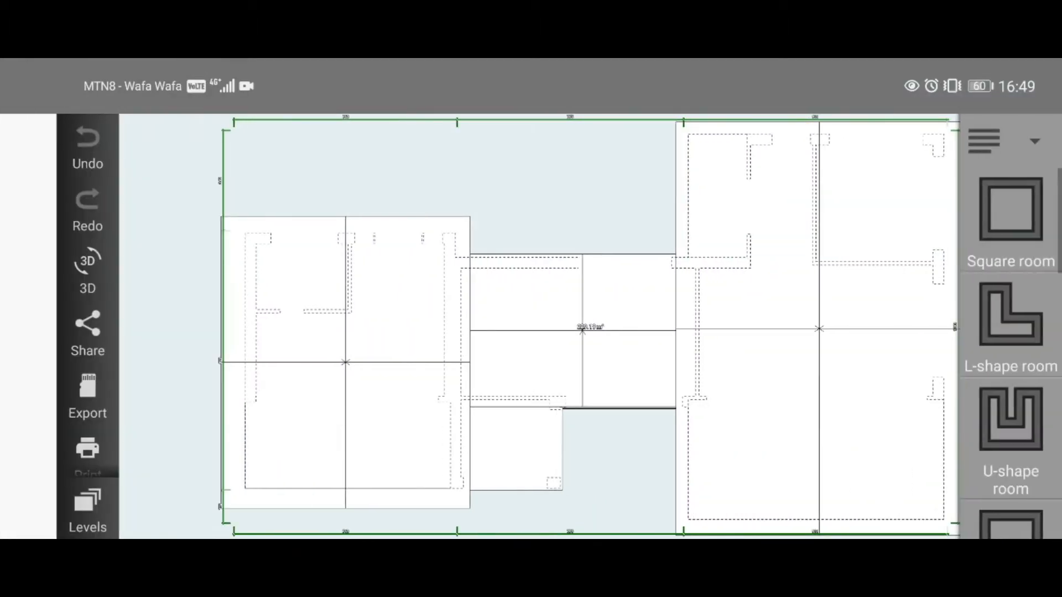
Step: Leave the plan editor to show the saved projects, including the Gable Roof plan
{"action": "left_click", "coordinate": [87, 262]}
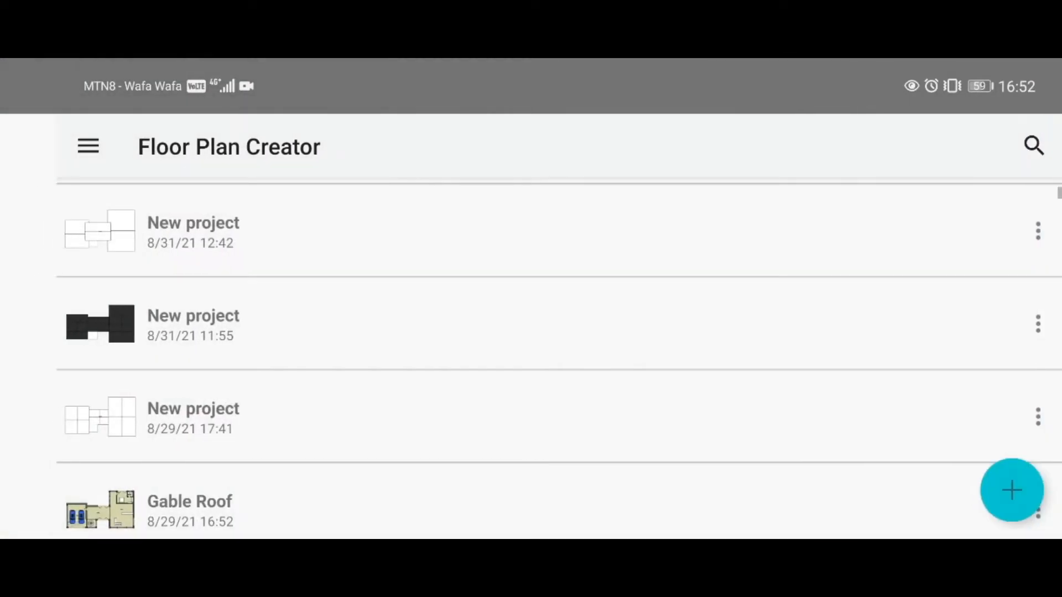
Step: Open the saved two-storey gable-roof house, preview its floors in 3D, then return to 2D
{"action": "left_click", "coordinate": [1035, 232]}
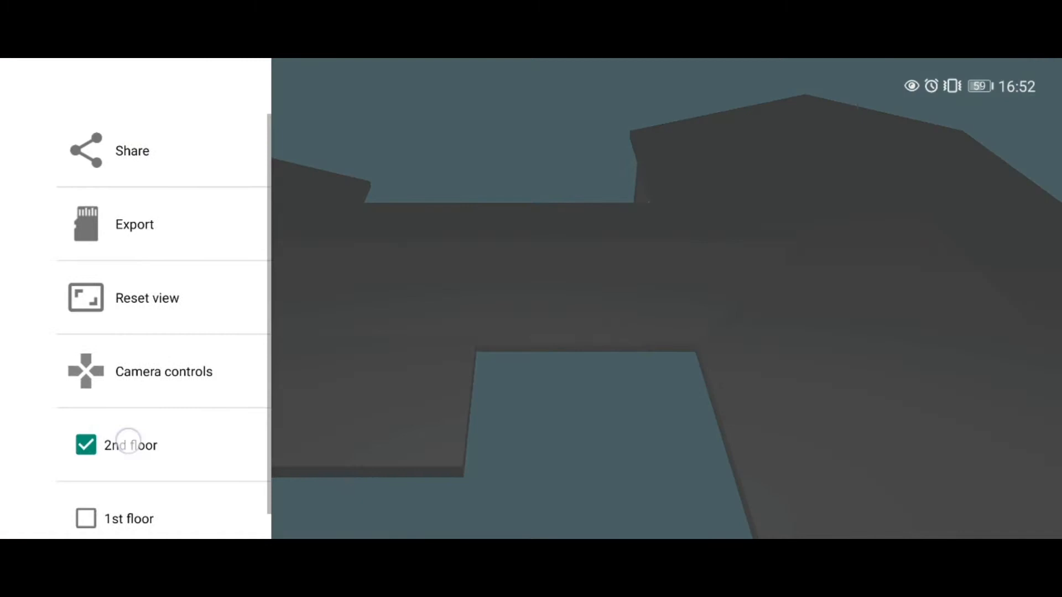
{"action": "left_click", "coordinate": [129, 446]}
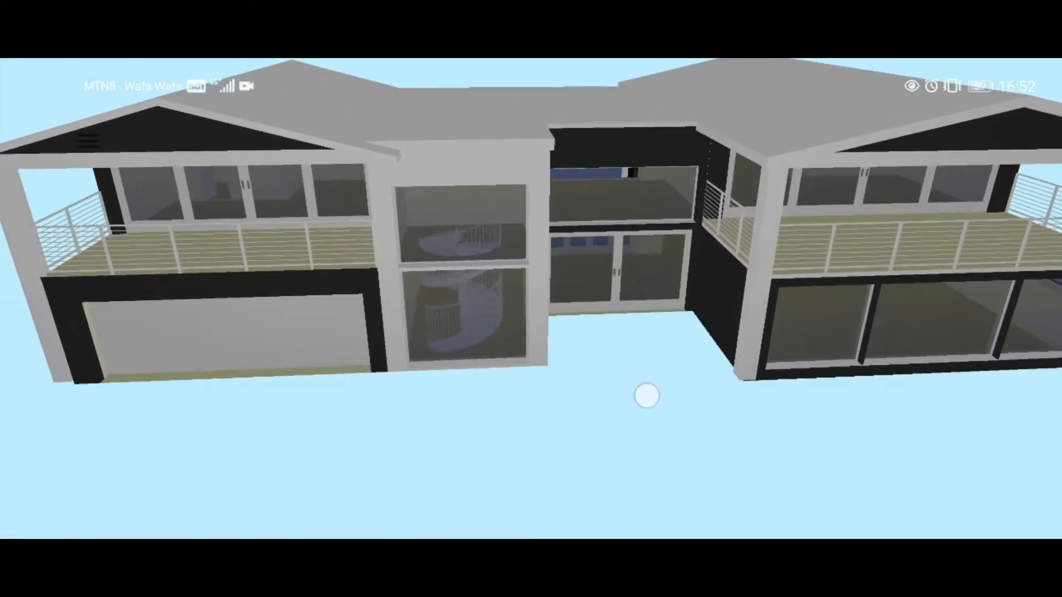
{"action": "left_click", "coordinate": [87, 273]}
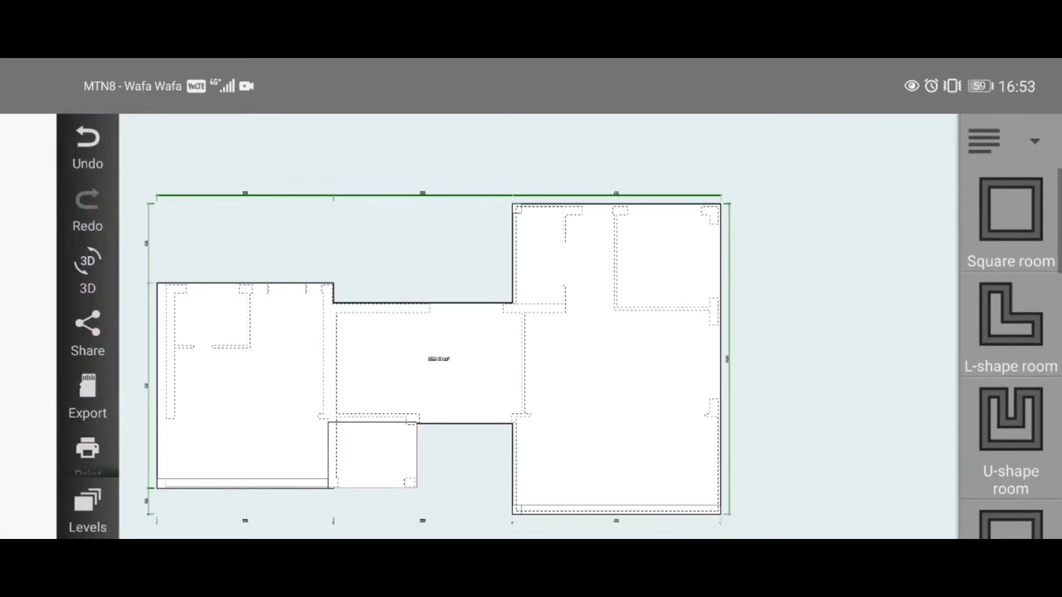
Step: Draw a 495 cm by 40 cm interior wall inside the left room
{"action": "left_click", "coordinate": [437, 358]}
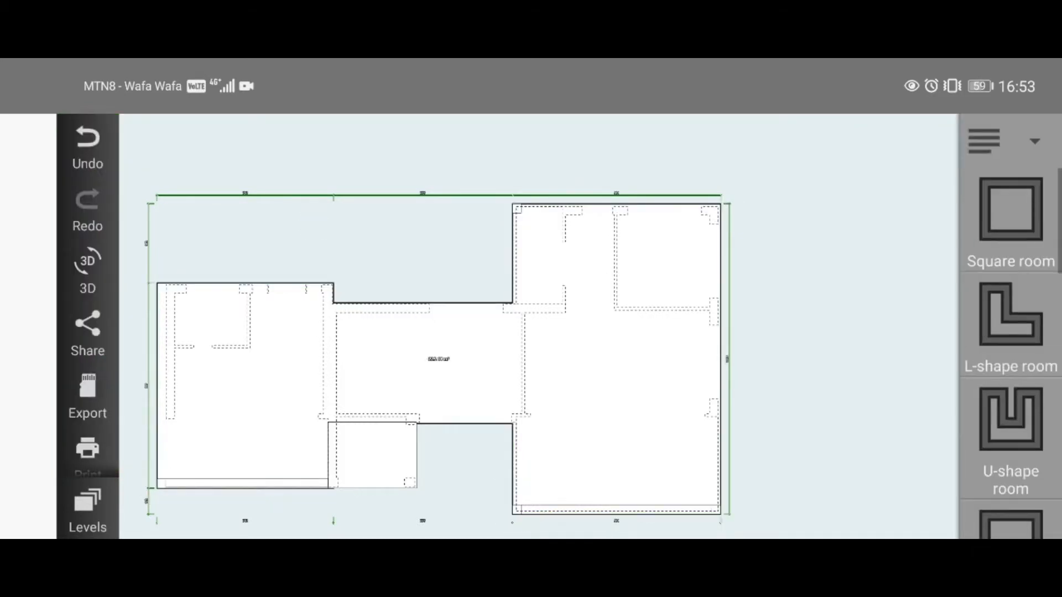
{"action": "left_click", "coordinate": [87, 261]}
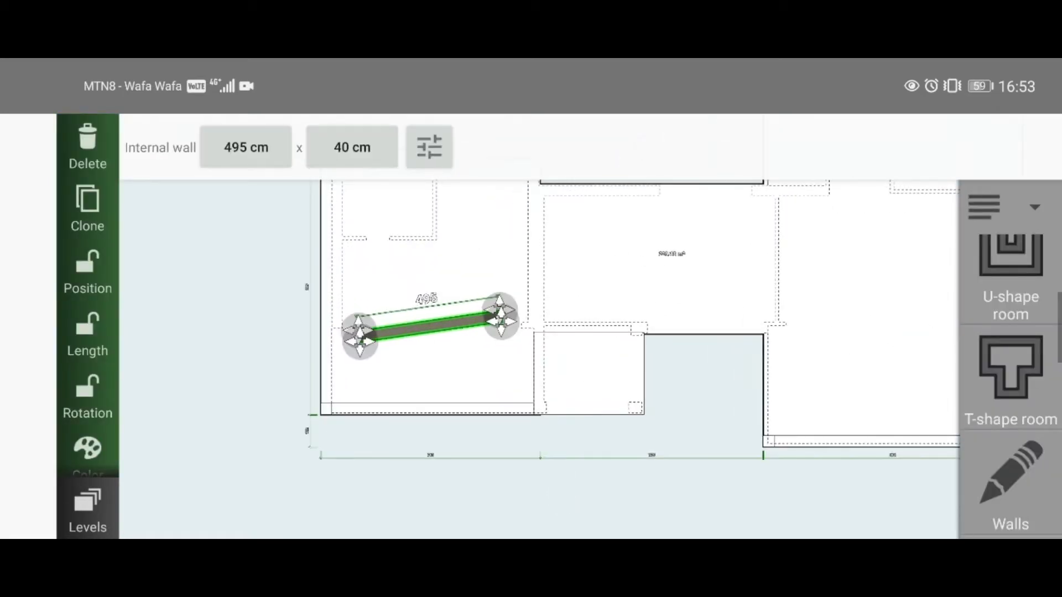
Step: Stretch the wall along the left room's long edge to 763 cm
{"action": "left_click", "coordinate": [352, 147]}
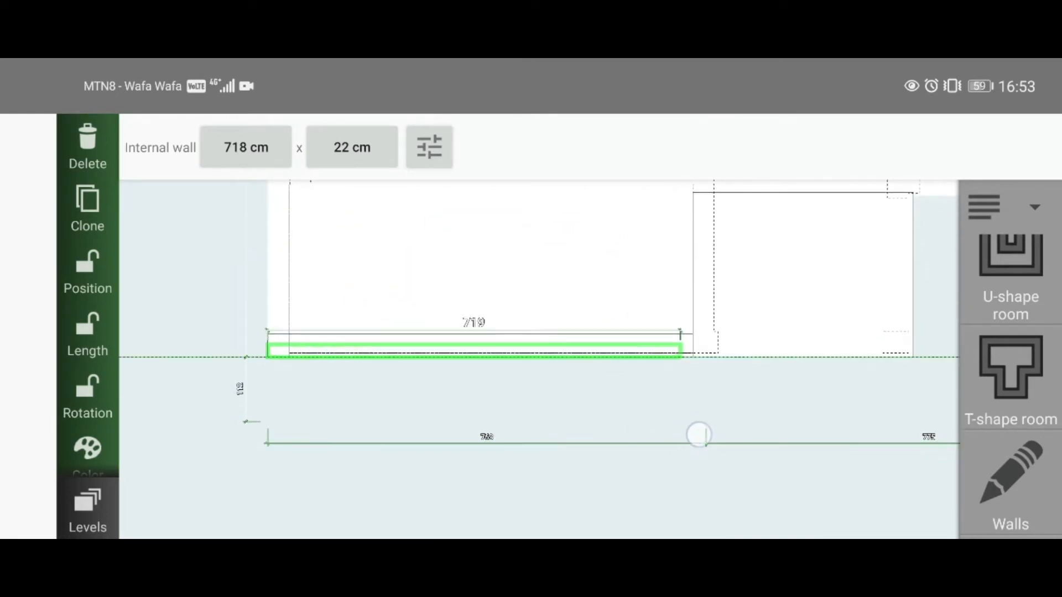
{"action": "left_click_drag", "start_coordinate": [697, 435], "coordinate": [703, 429]}
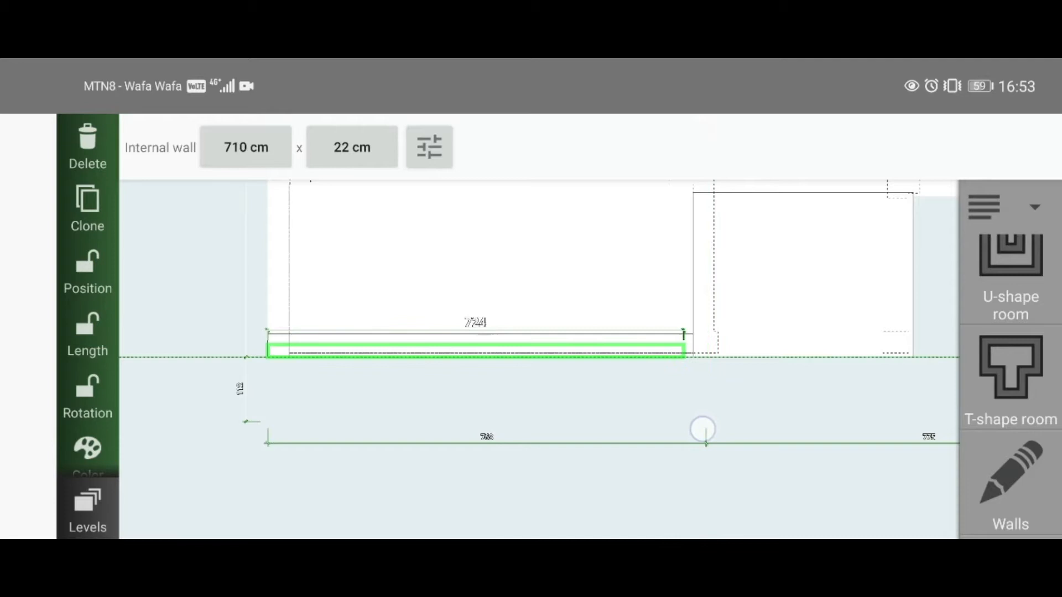
{"action": "left_click_drag", "start_coordinate": [702, 428], "coordinate": [704, 423]}
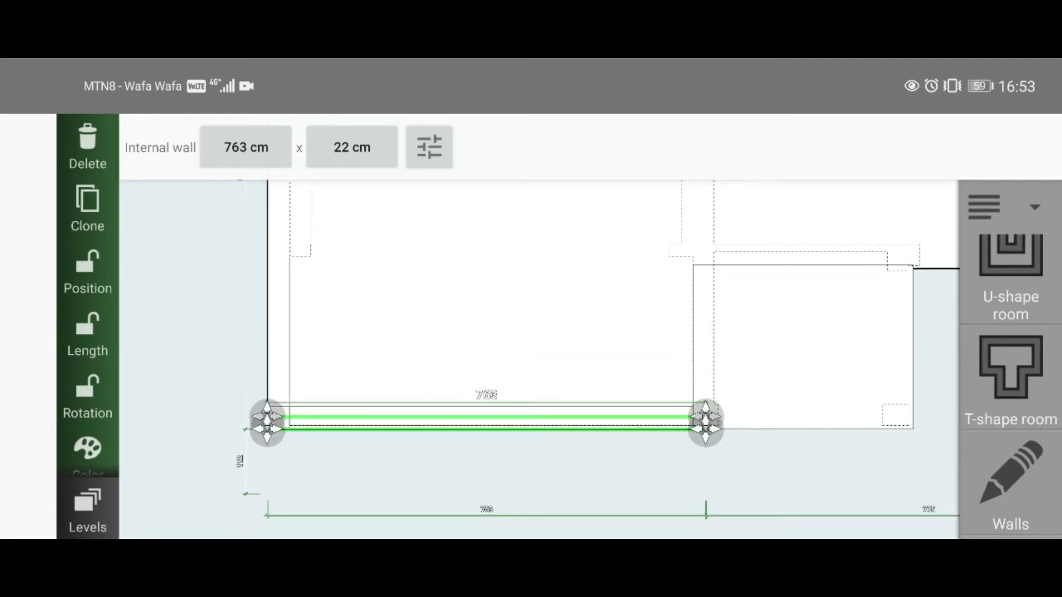
Step: Set the wall's height to 100 cm and its slope to 13.2%
{"action": "left_click", "coordinate": [429, 148]}
{"action": "type", "text": "1"}
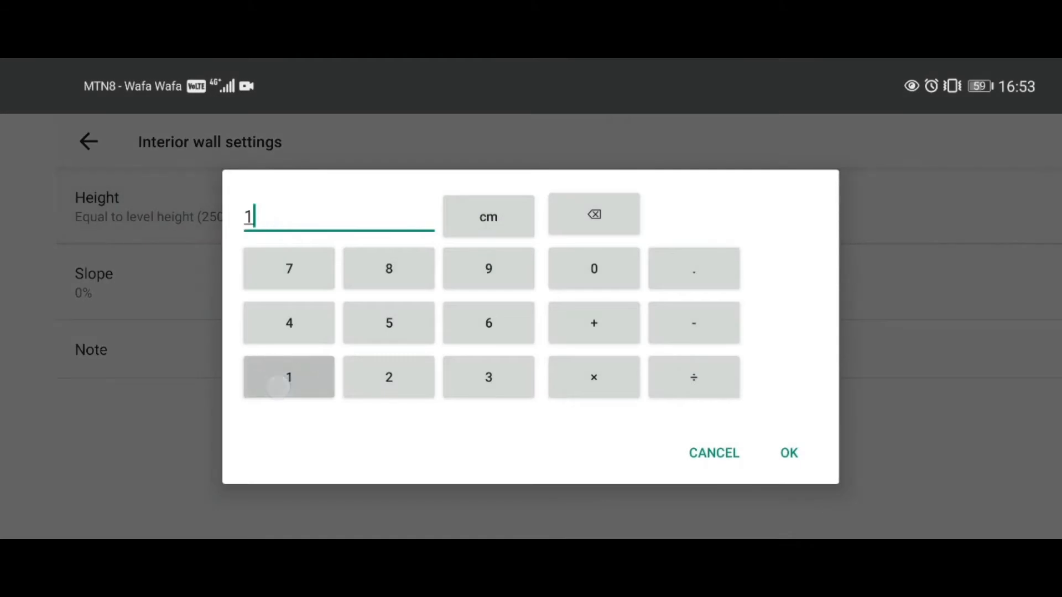
{"action": "left_click", "coordinate": [788, 453]}
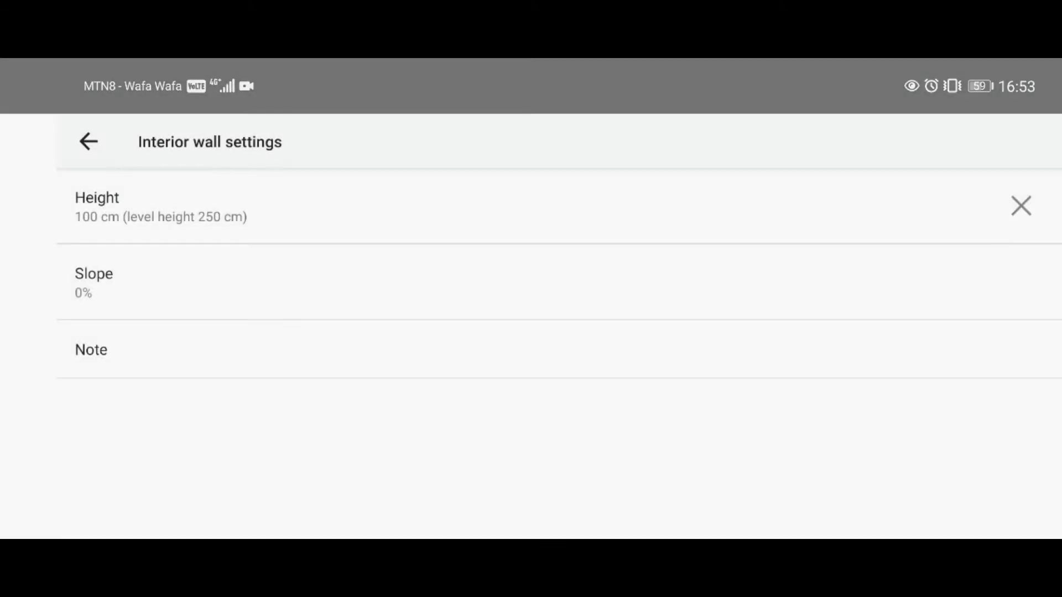
{"action": "left_click", "coordinate": [111, 206]}
{"action": "type", "text": "13.2"}
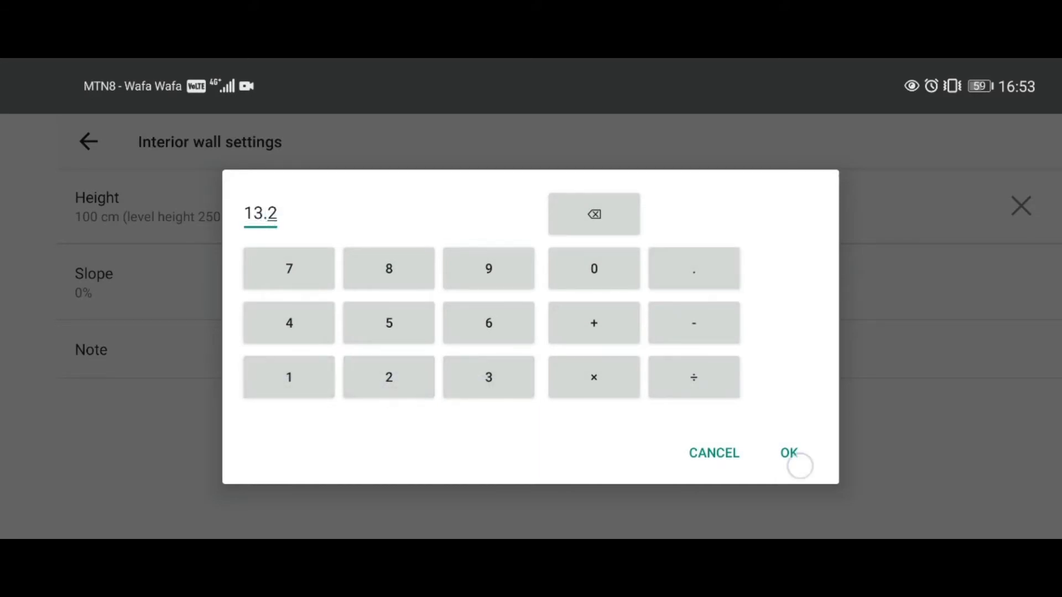
{"action": "left_click", "coordinate": [788, 453]}
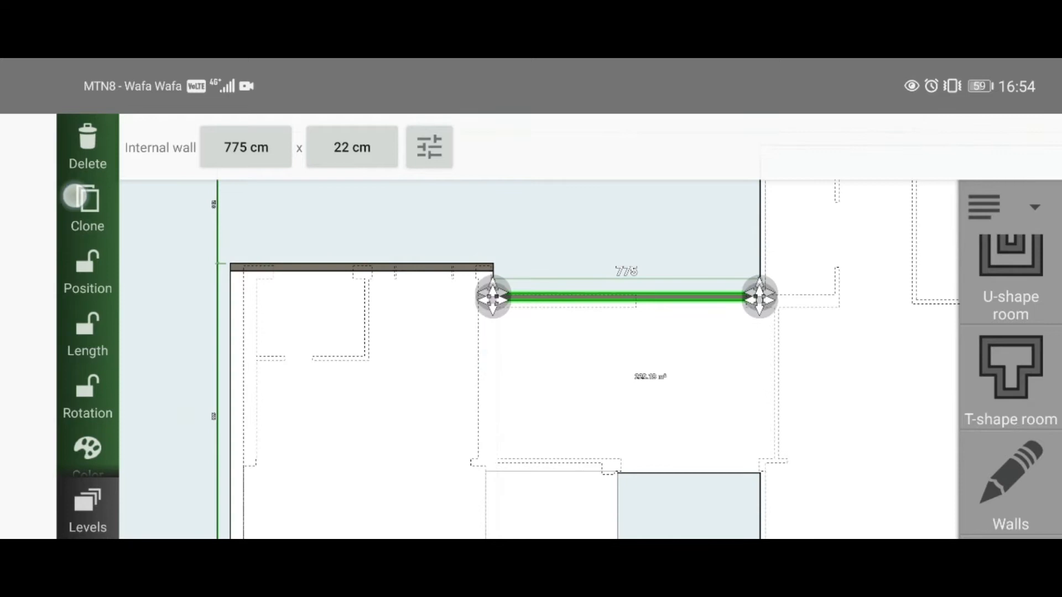
Step: Drag the cloned sloped wall onto the middle section's top edge
{"action": "left_click_drag", "start_coordinate": [623, 296], "coordinate": [738, 423]}
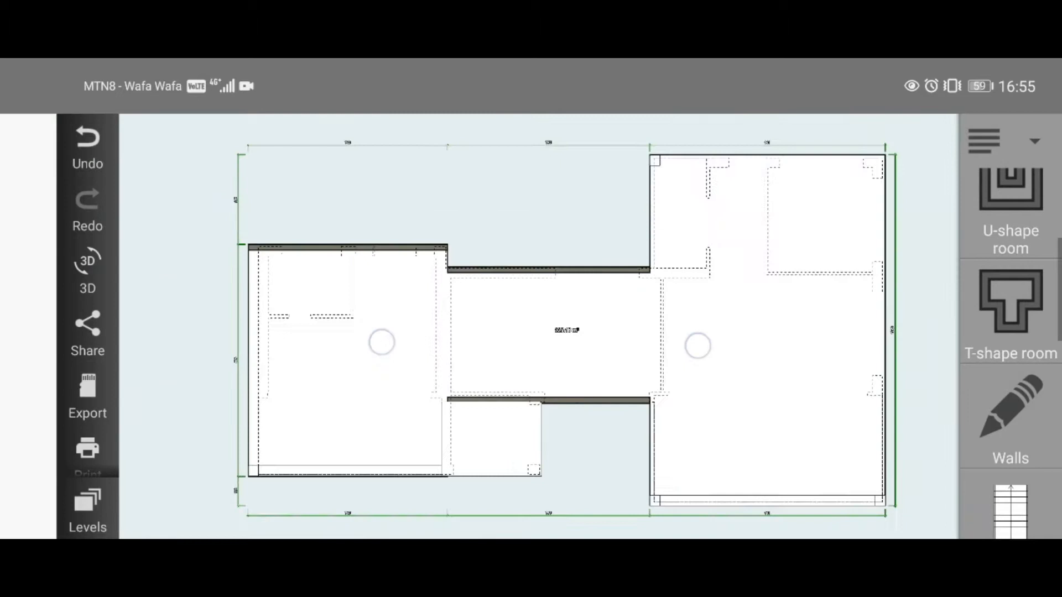
Step: Select the middle section's top wall to copy it onto the right room's top edge
{"action": "left_click", "coordinate": [87, 268]}
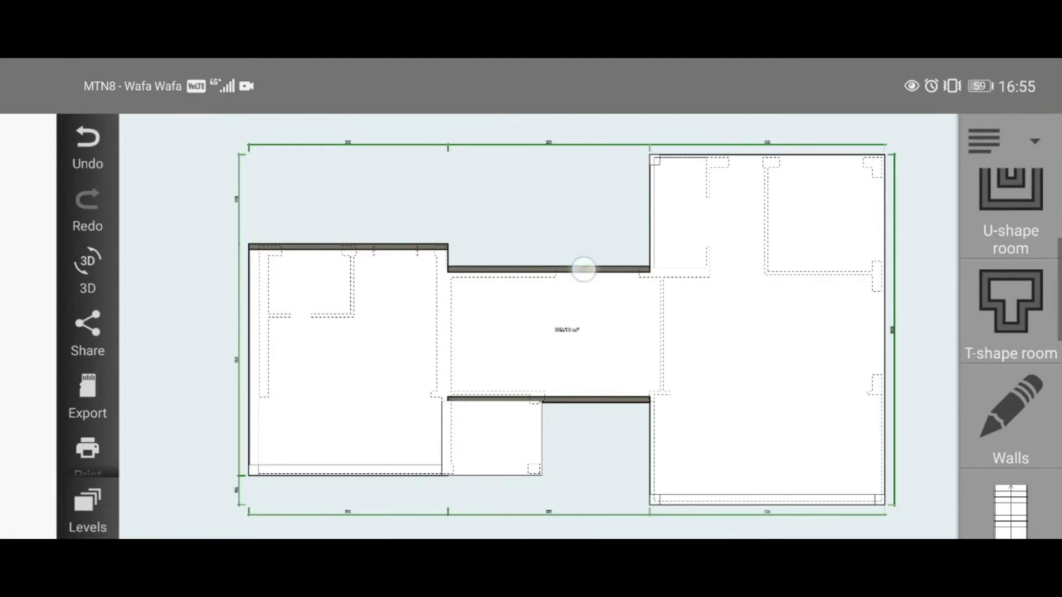
{"action": "left_click", "coordinate": [584, 270]}
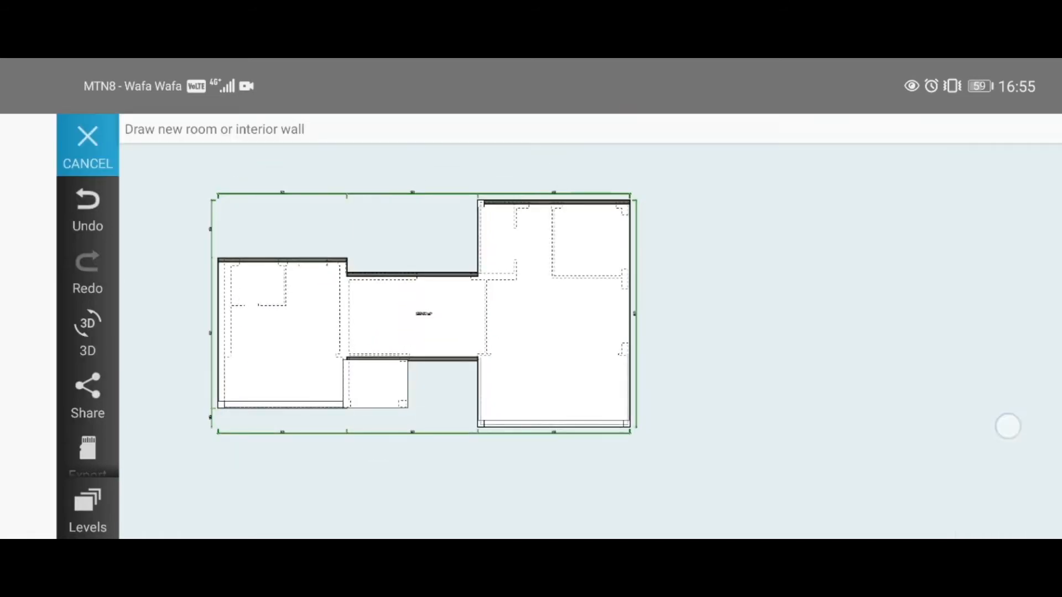
Step: Draw a sloped wall on the right room's outer edge, then clone the 1300 cm wall
{"action": "left_click_drag", "start_coordinate": [602, 220], "coordinate": [593, 383]}
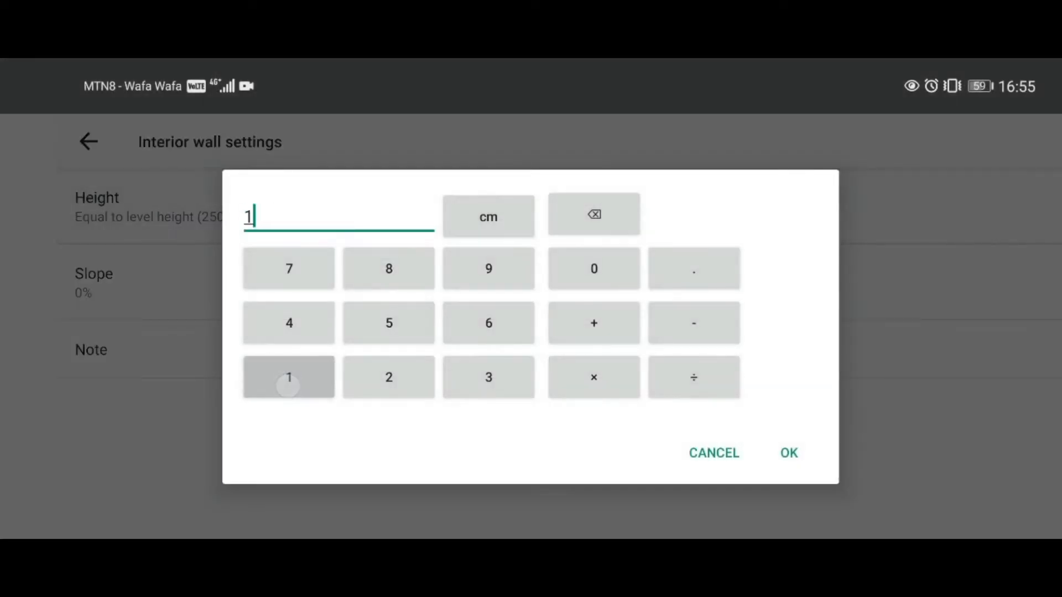
{"action": "left_click", "coordinate": [787, 453]}
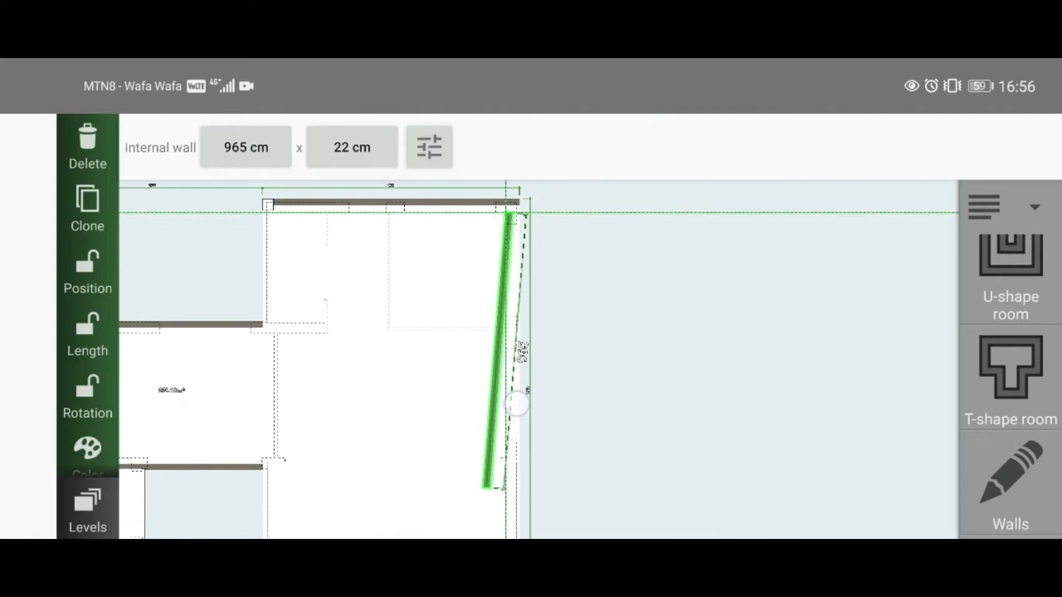
{"action": "left_click_drag", "start_coordinate": [516, 404], "coordinate": [525, 518]}
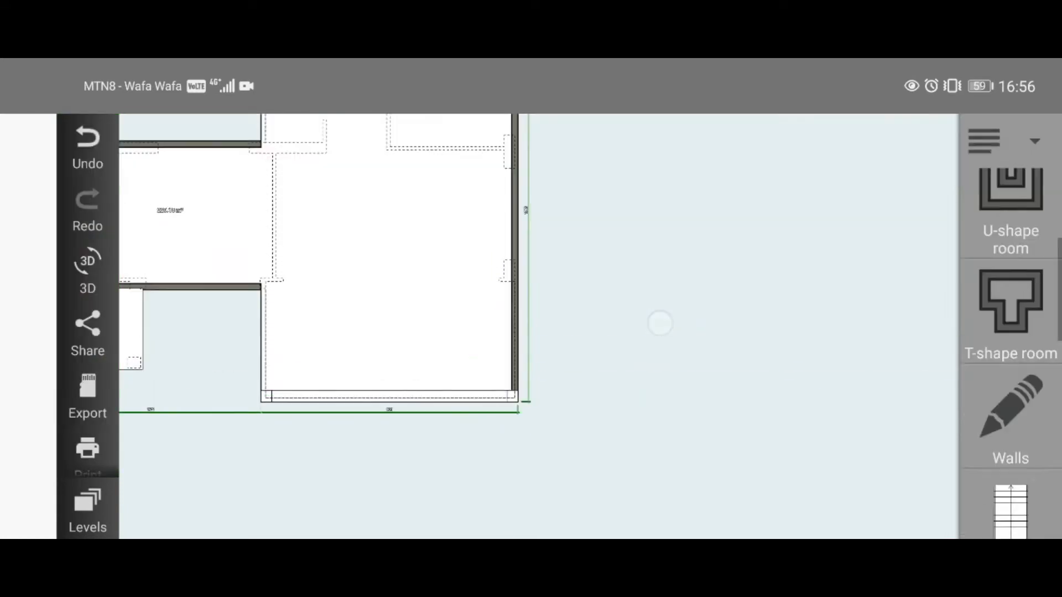
{"action": "left_click", "coordinate": [87, 262]}
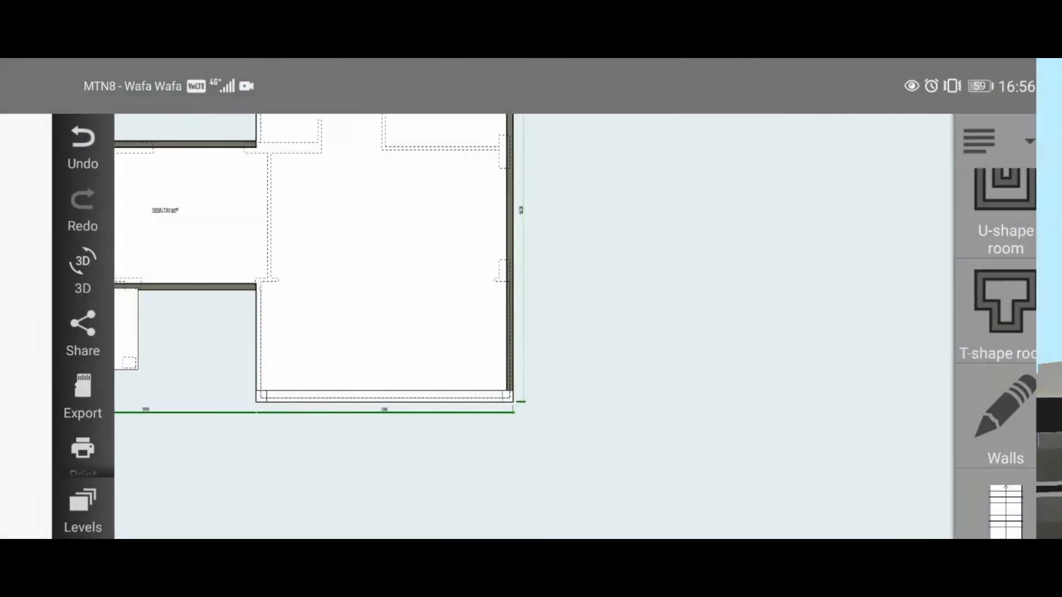
{"action": "left_click", "coordinate": [87, 201]}
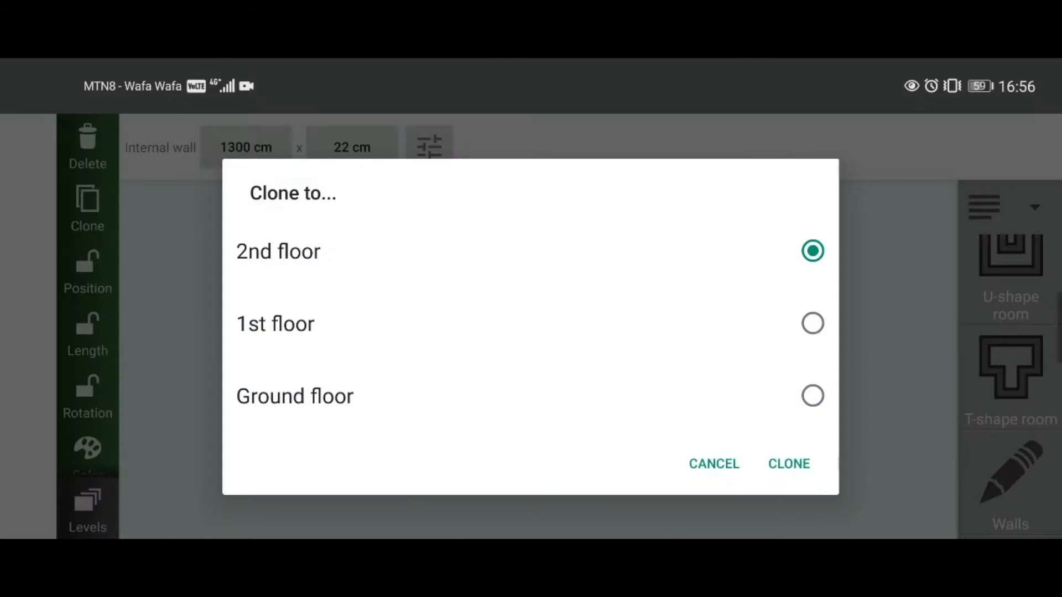
{"action": "left_click", "coordinate": [788, 464]}
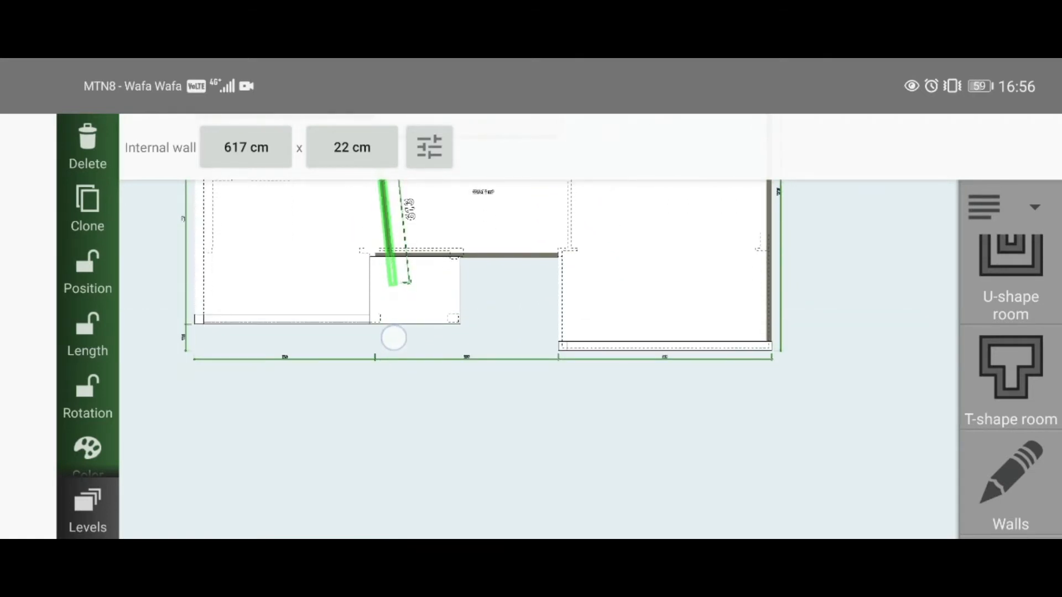
{"action": "left_click_drag", "start_coordinate": [395, 338], "coordinate": [392, 304]}
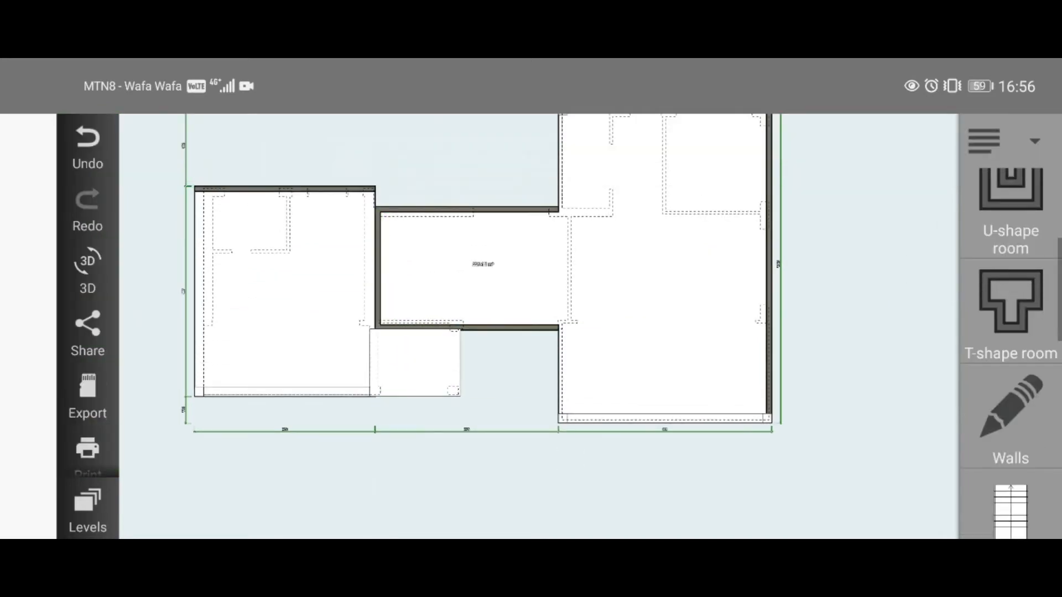
{"action": "left_click", "coordinate": [388, 264]}
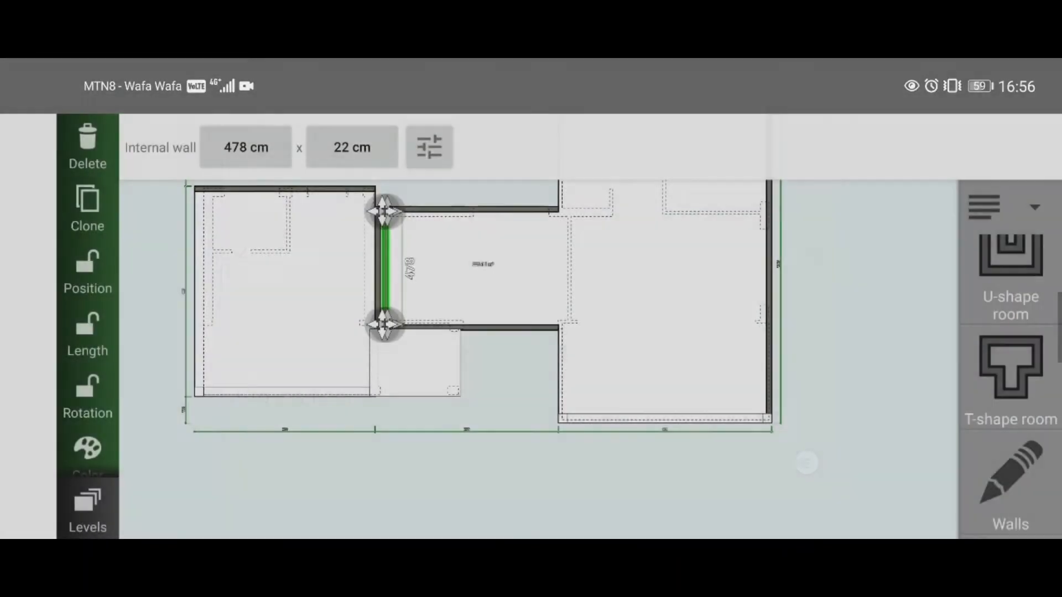
{"action": "left_click_drag", "start_coordinate": [385, 264], "coordinate": [196, 247]}
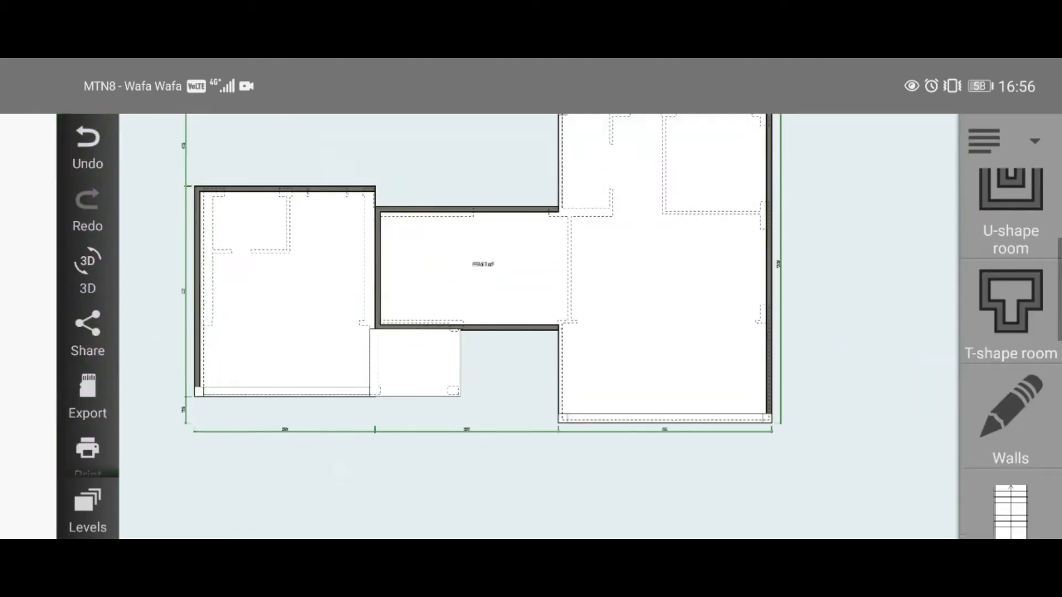
{"action": "left_click", "coordinate": [87, 262]}
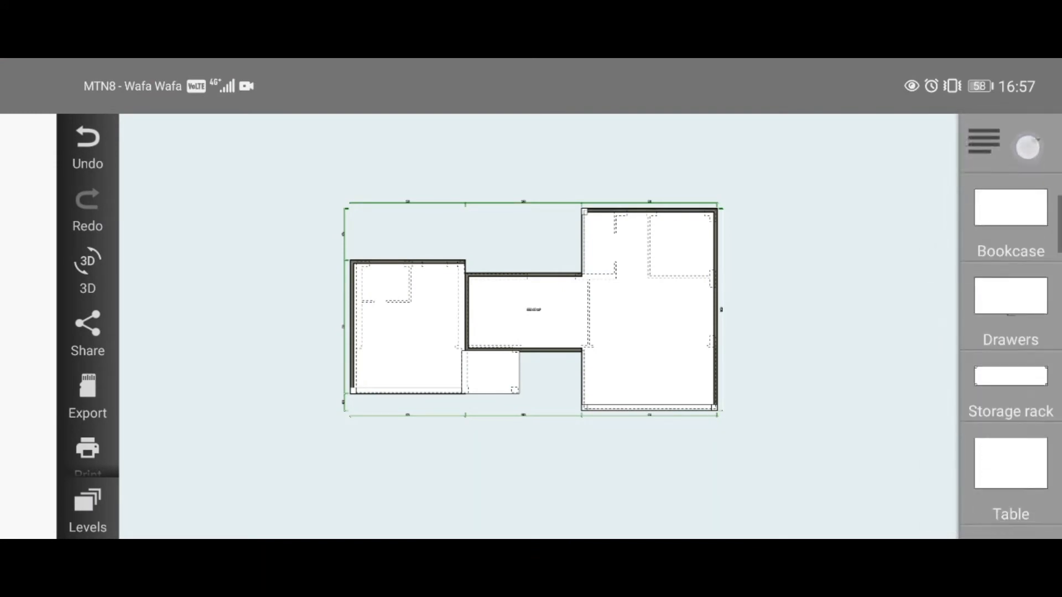
Step: Add a box and stretch it over the left wing to 894 × 1005 cm
{"action": "scroll", "scroll_direction": "down", "scroll_amount": 3}
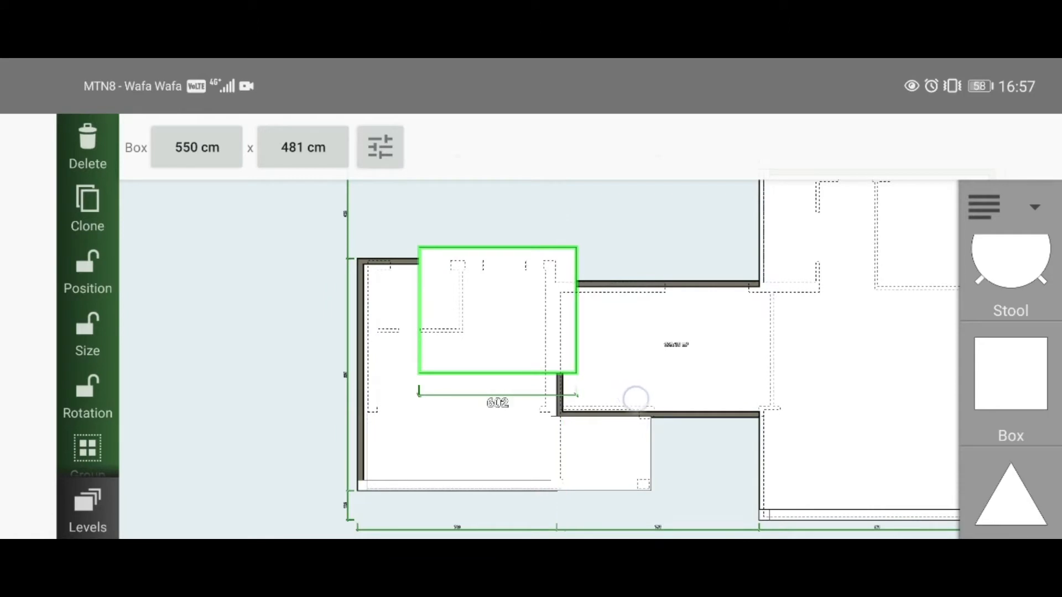
{"action": "left_click_drag", "start_coordinate": [635, 398], "coordinate": [575, 383]}
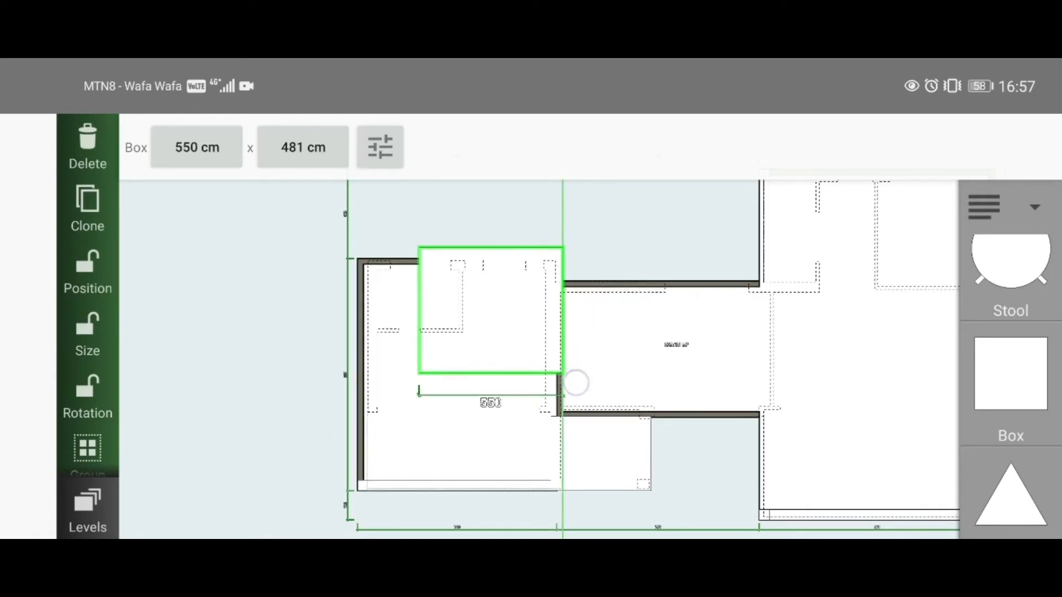
{"action": "left_click_drag", "start_coordinate": [574, 383], "coordinate": [586, 418]}
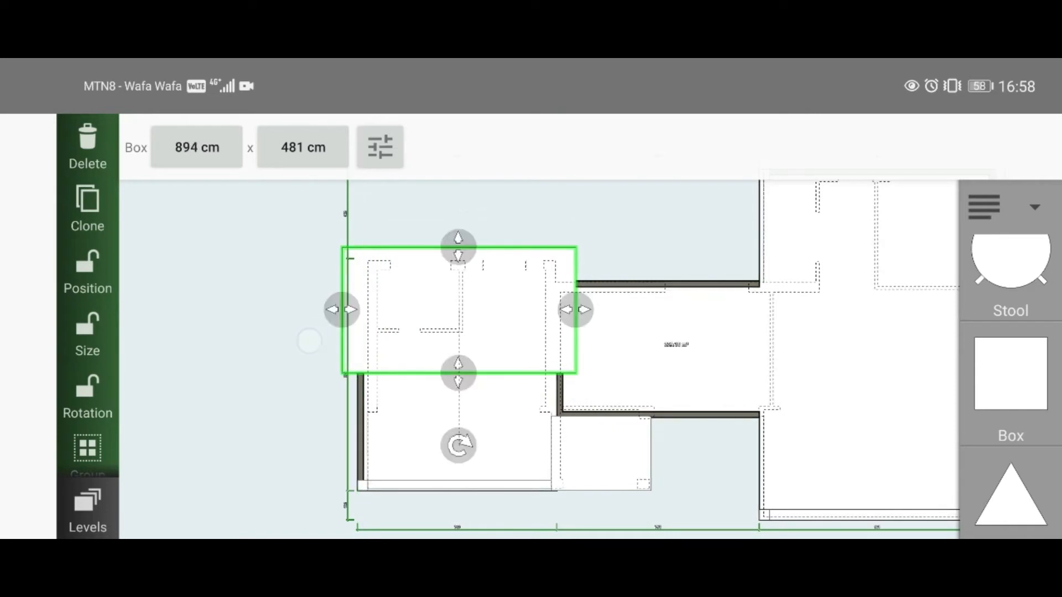
{"action": "left_click_drag", "start_coordinate": [458, 373], "coordinate": [495, 511]}
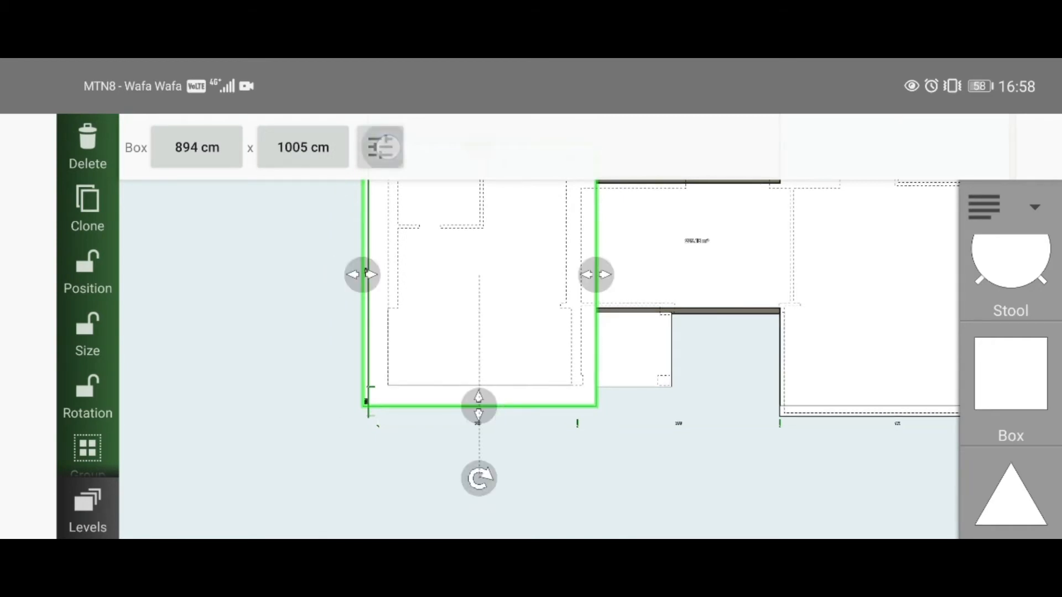
Step: Give the box a 140 cm height and 13.2% top slope, then return to the plan
{"action": "left_click", "coordinate": [381, 148]}
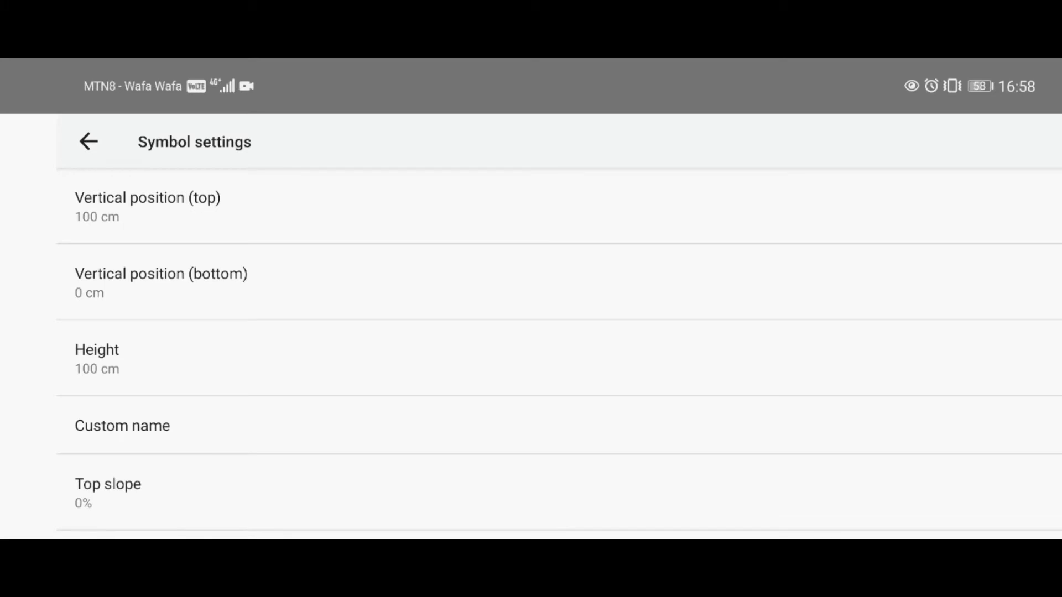
{"action": "left_click", "coordinate": [146, 206]}
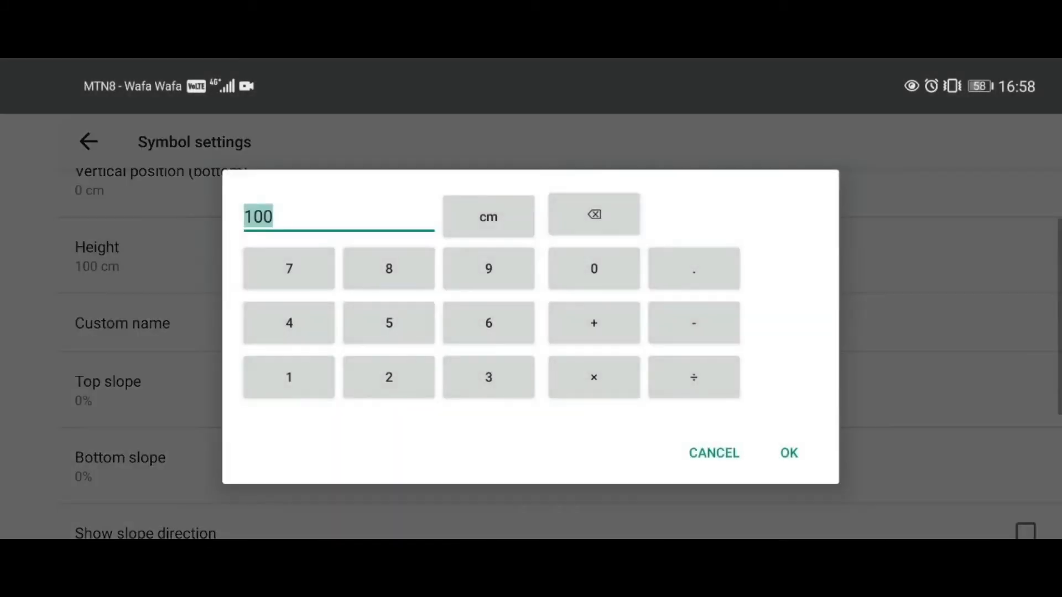
{"action": "left_click", "coordinate": [788, 452]}
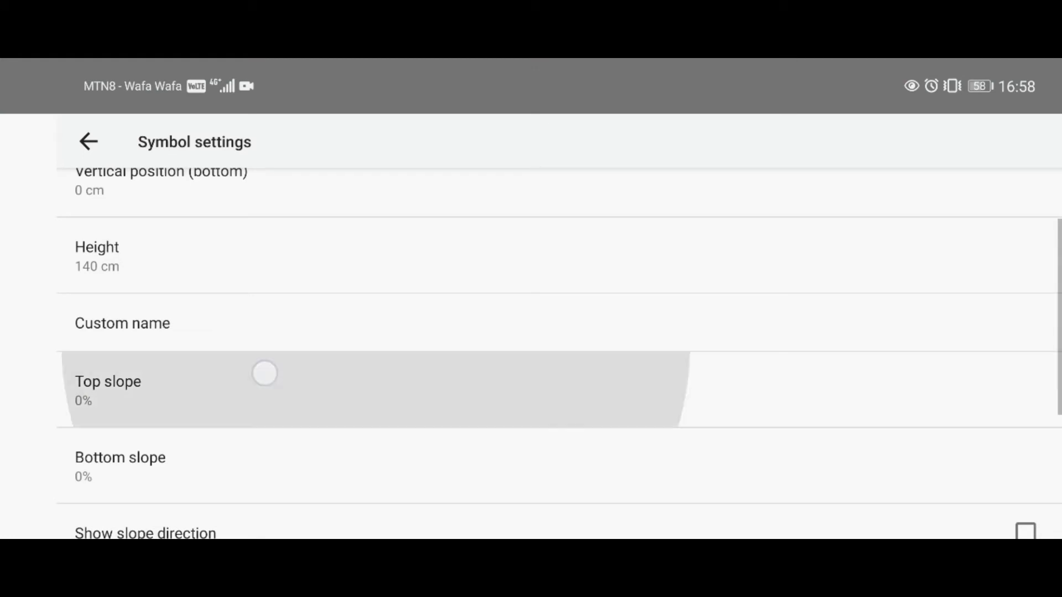
{"action": "left_click", "coordinate": [264, 374]}
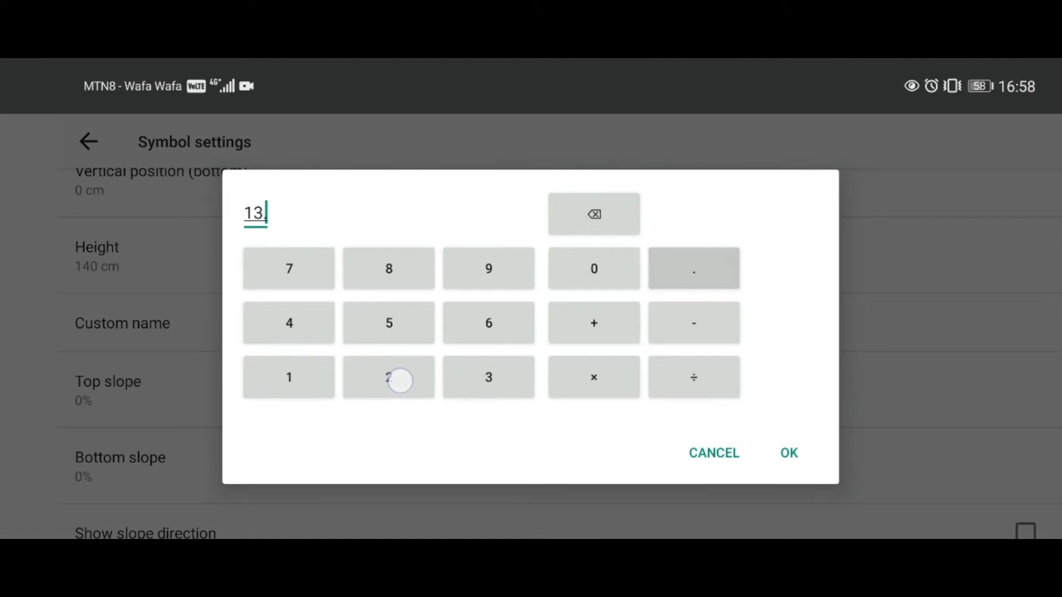
{"action": "left_click", "coordinate": [488, 377]}
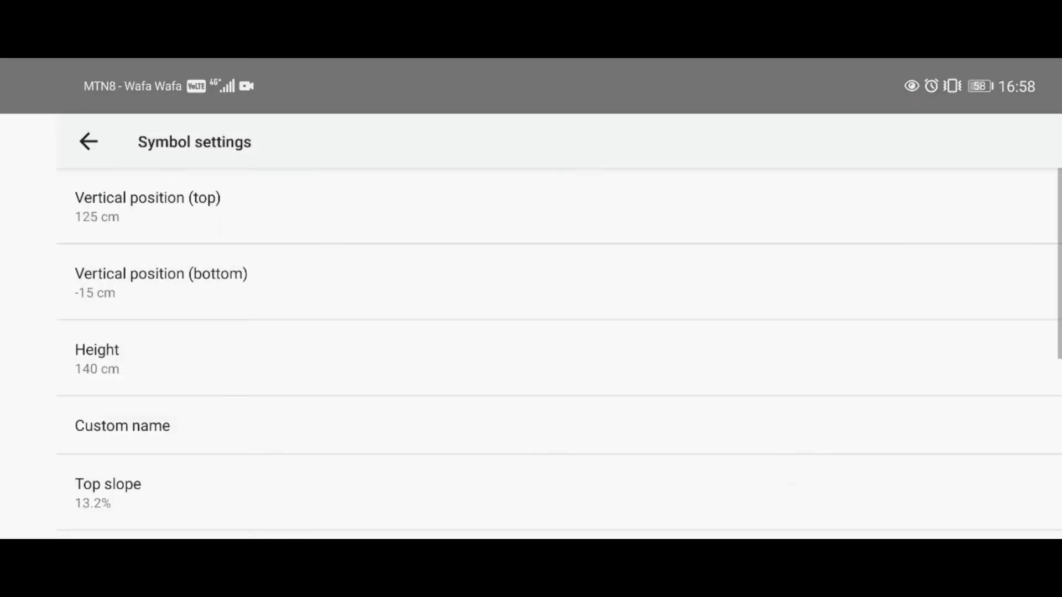
{"action": "left_click", "coordinate": [87, 141]}
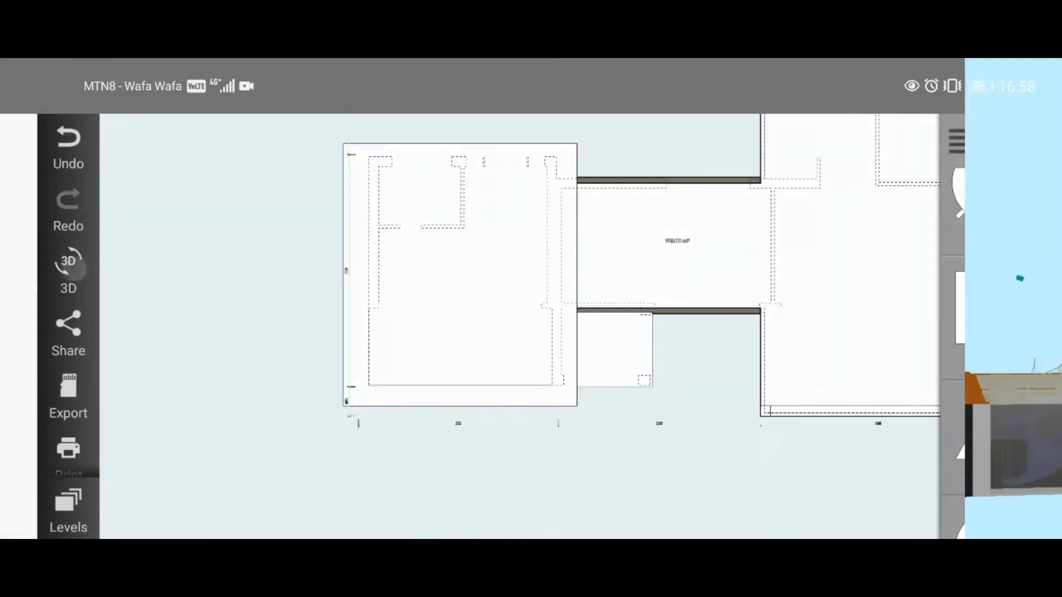
Step: Select and adjust the left wing's sloped box, then preview the house in 3D
{"action": "left_click", "coordinate": [68, 268]}
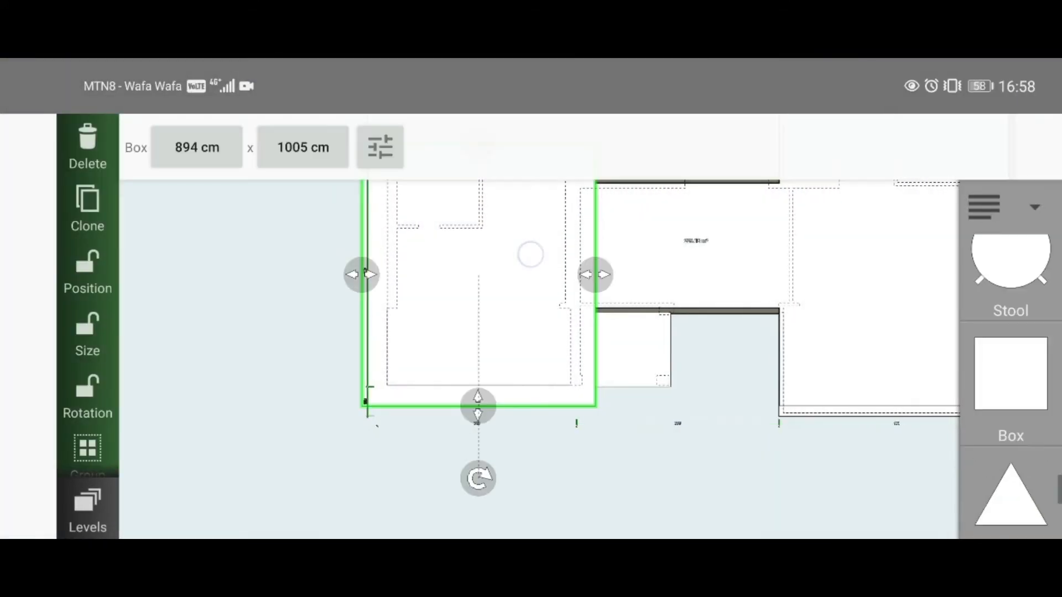
{"action": "left_click_drag", "start_coordinate": [477, 478], "coordinate": [691, 332]}
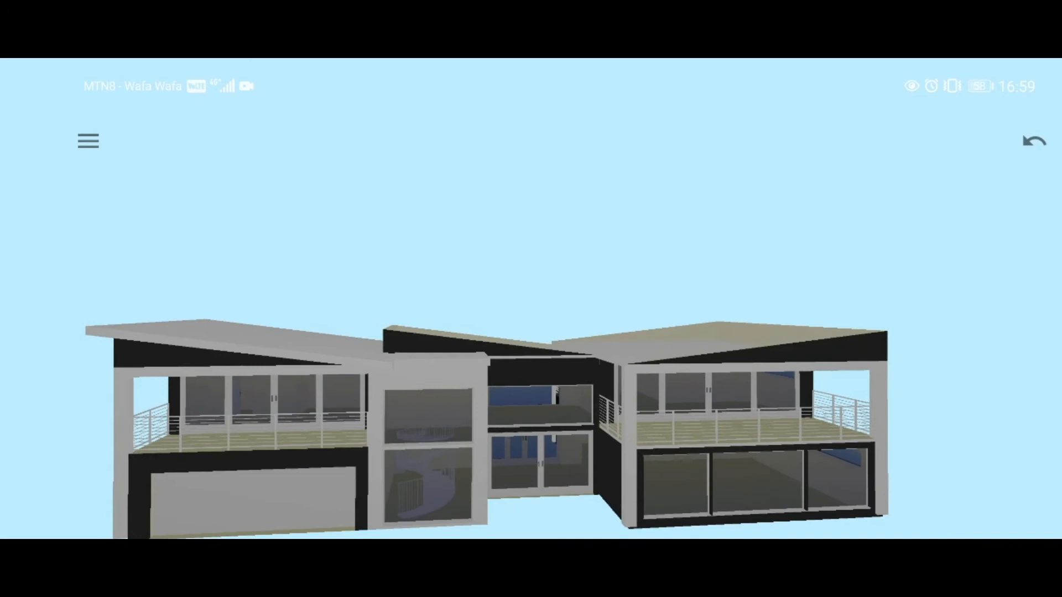
Step: Return from the 3D preview to the 2D plan and tap the plan
{"action": "left_click", "coordinate": [88, 140]}
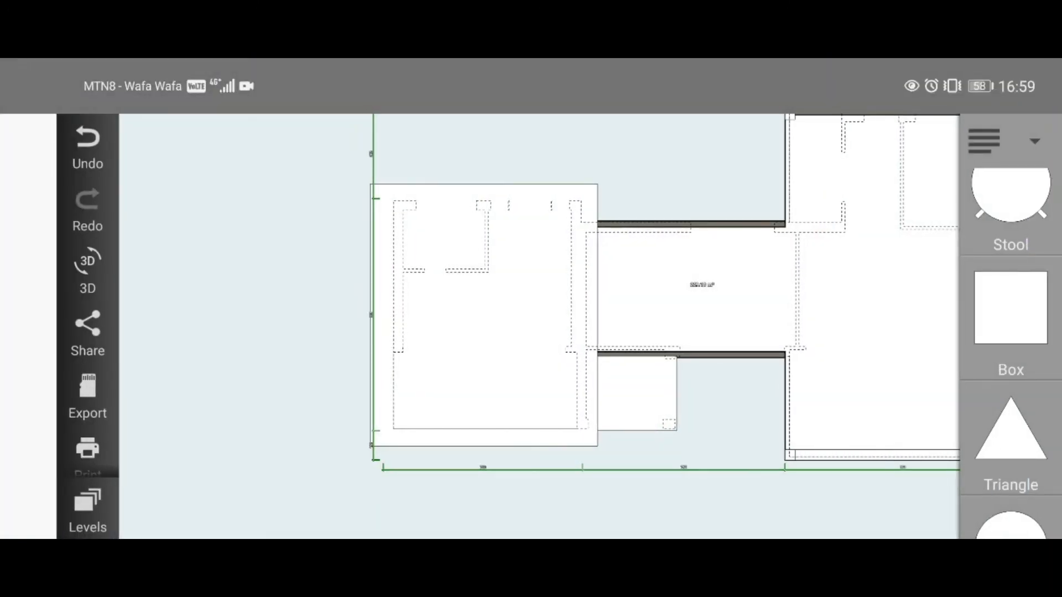
{"action": "left_click", "coordinate": [690, 223]}
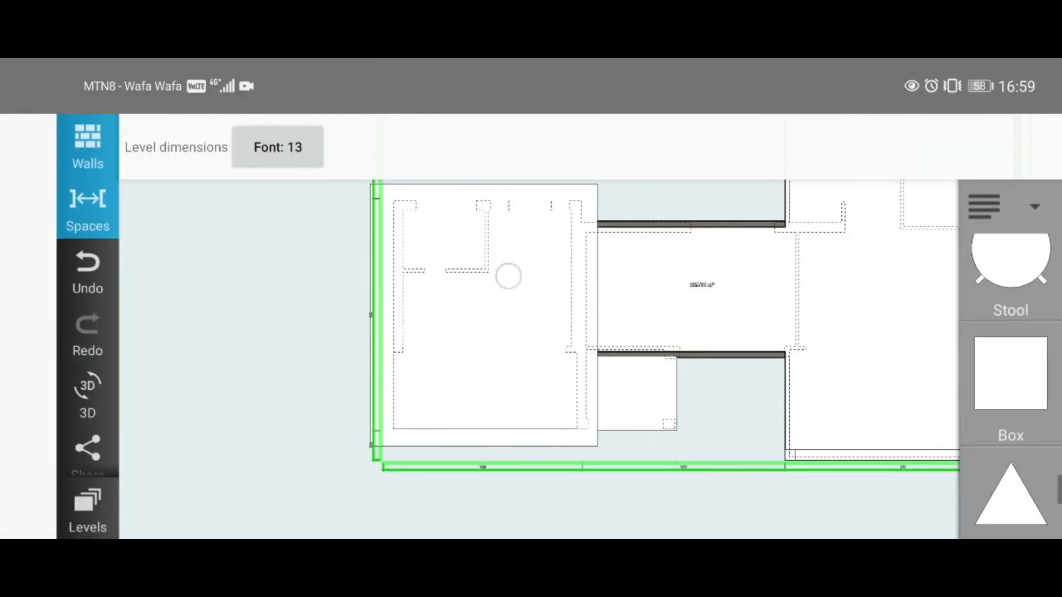
Step: Add a second box over the middle section, resized to 683 by 926 cm, and open its settings
{"action": "left_click", "coordinate": [710, 284]}
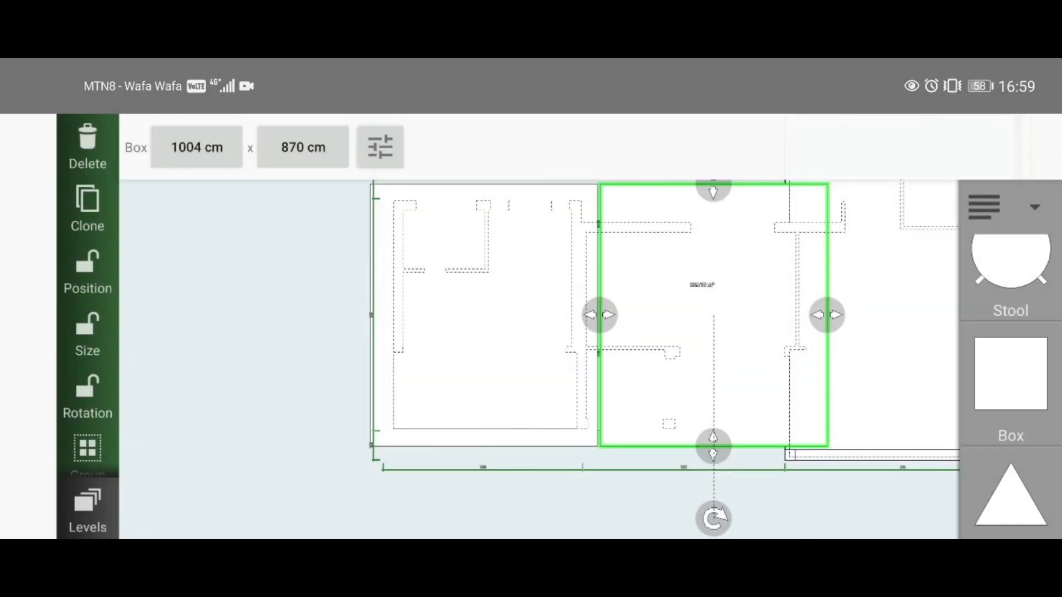
{"action": "left_click_drag", "start_coordinate": [715, 315], "coordinate": [702, 406]}
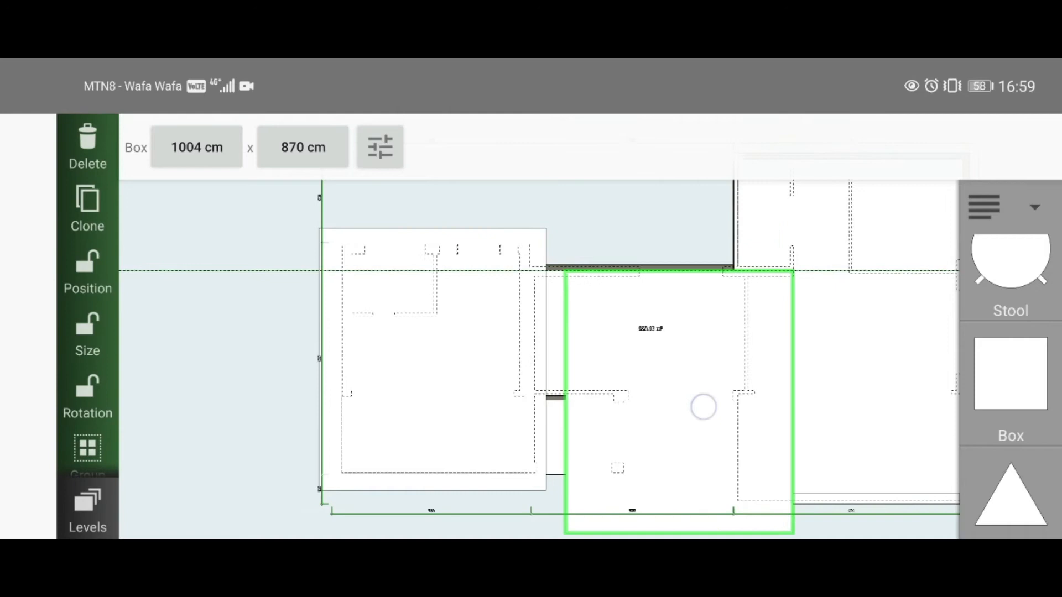
{"action": "left_click", "coordinate": [701, 407]}
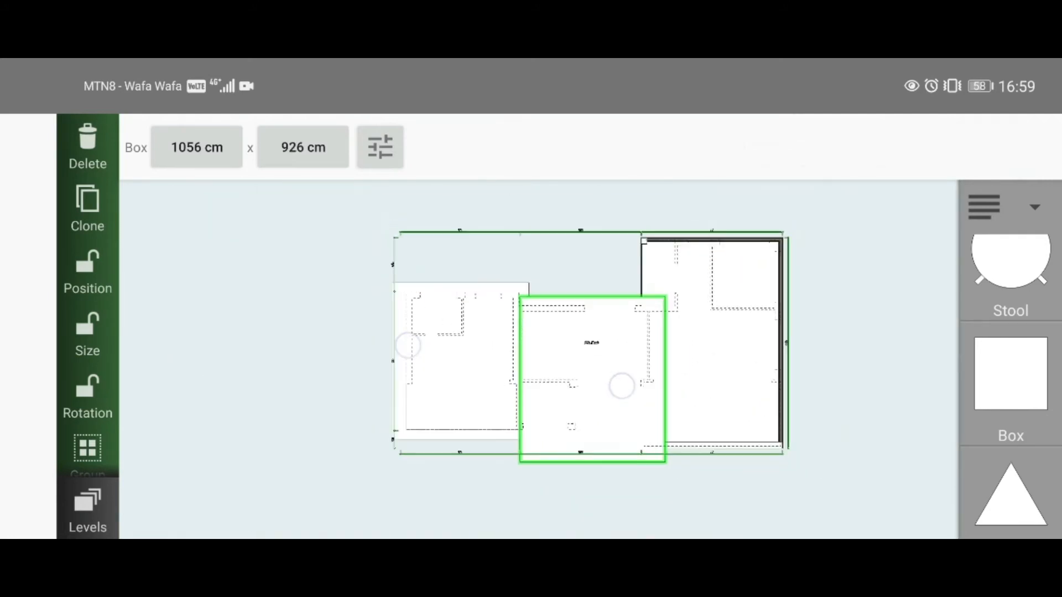
{"action": "left_click", "coordinate": [591, 381]}
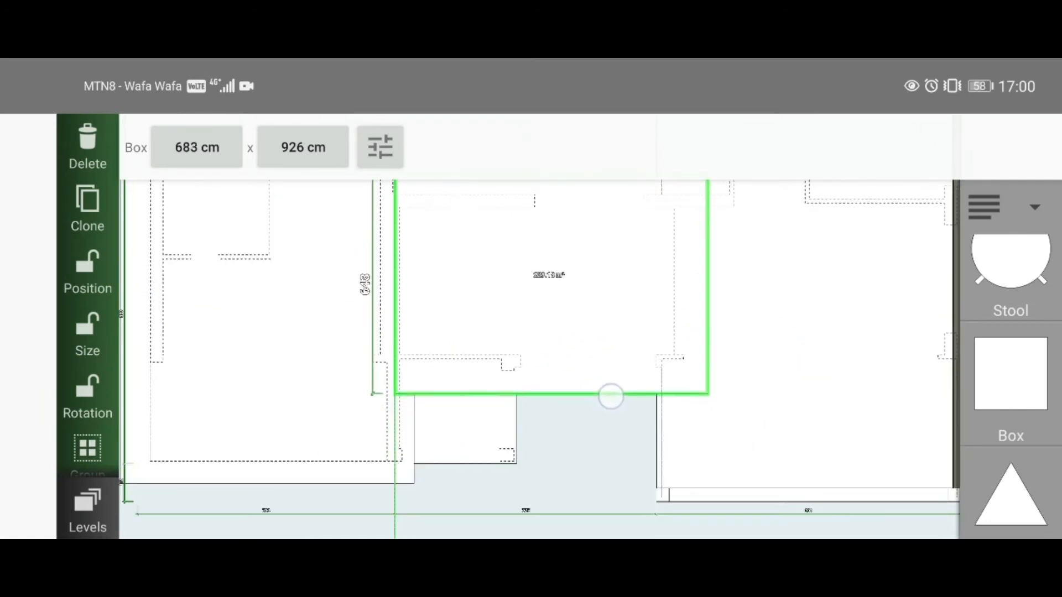
{"action": "left_click_drag", "start_coordinate": [610, 396], "coordinate": [689, 366]}
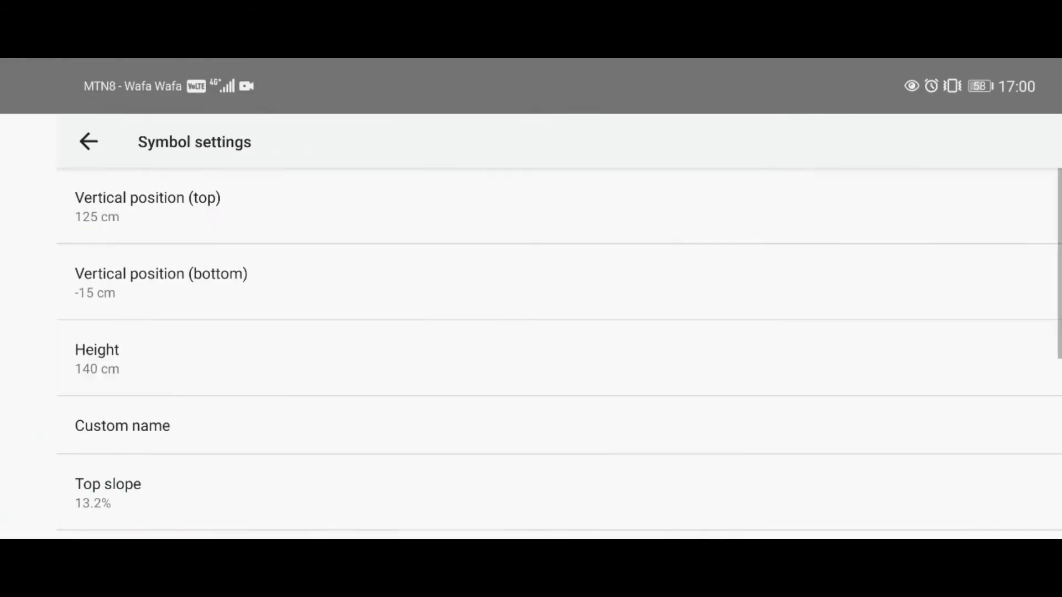
Step: Set the middle box's top slope to 12.91% and return to the floor plan
{"action": "left_click", "coordinate": [107, 492]}
{"action": "type", "text": "12"}
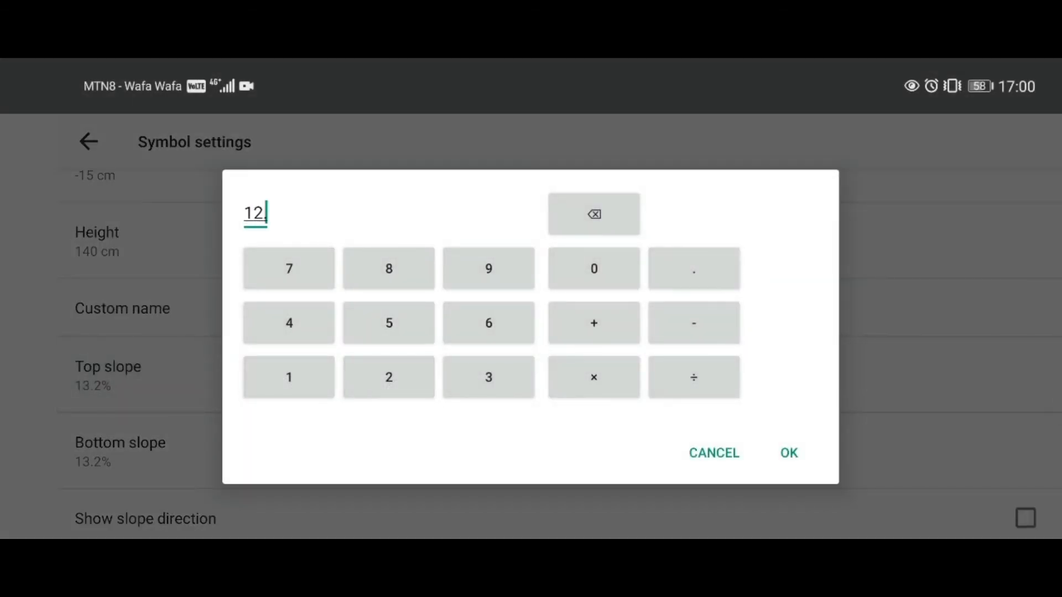
{"action": "left_click", "coordinate": [789, 453]}
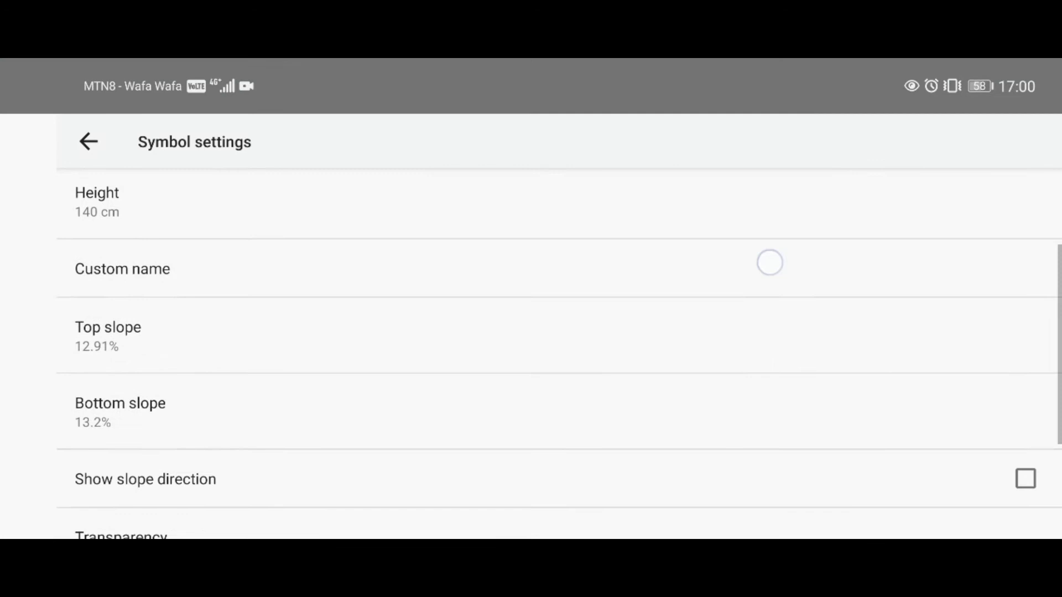
{"action": "left_click", "coordinate": [120, 404]}
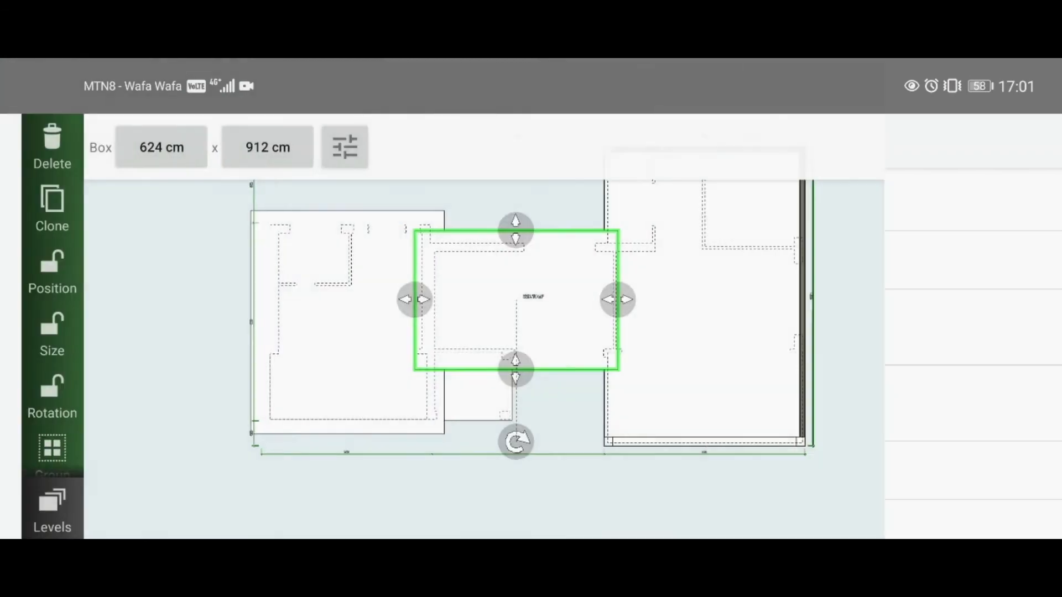
Step: Move a roof box over the right wing and stretch it to 1448 by 983 cm
{"action": "left_click", "coordinate": [344, 146]}
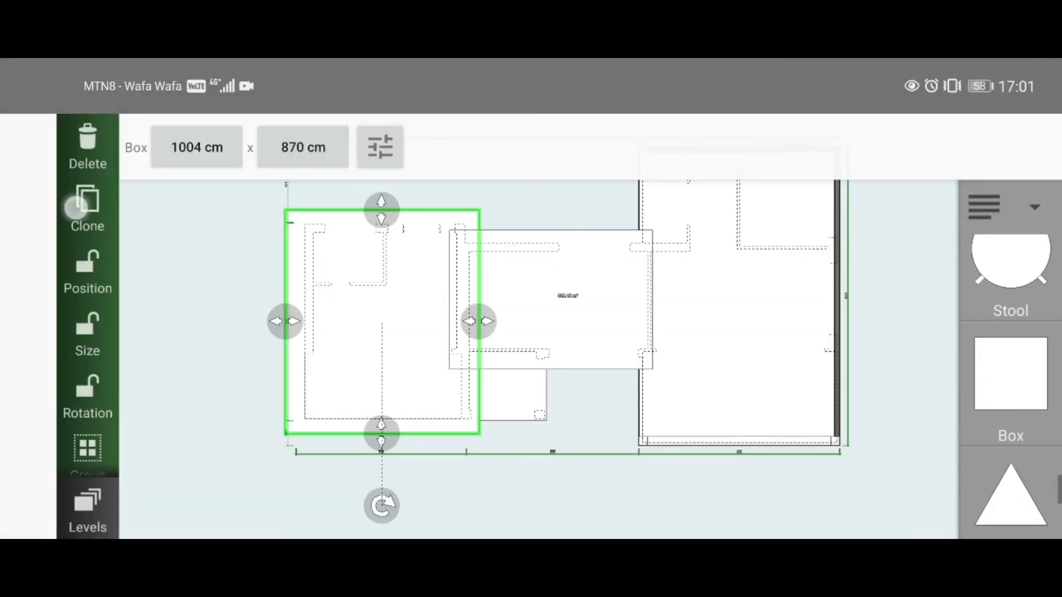
{"action": "left_click_drag", "start_coordinate": [381, 504], "coordinate": [624, 489]}
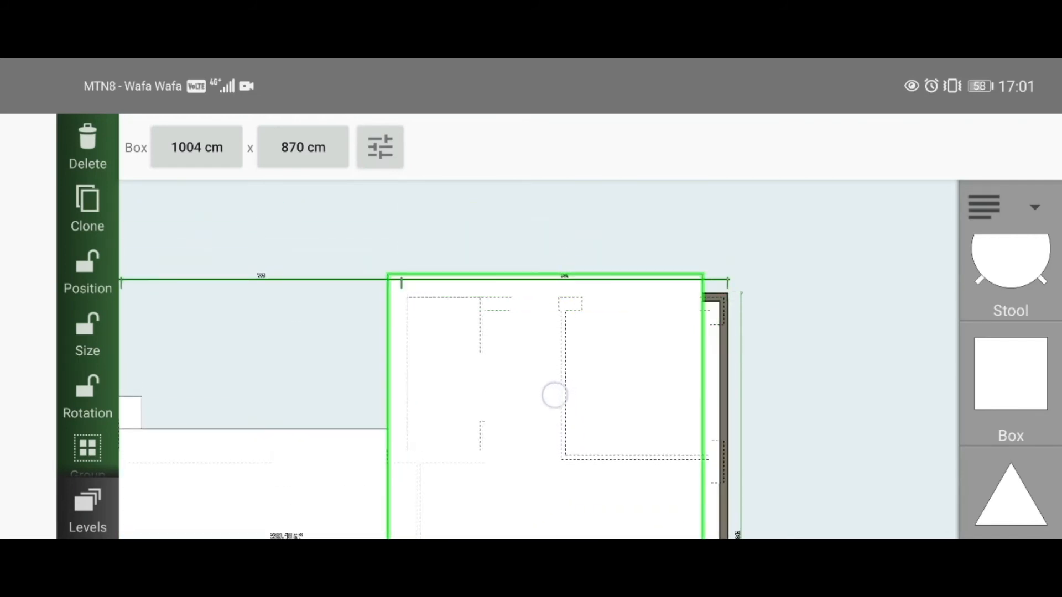
{"action": "left_click_drag", "start_coordinate": [554, 395], "coordinate": [679, 416]}
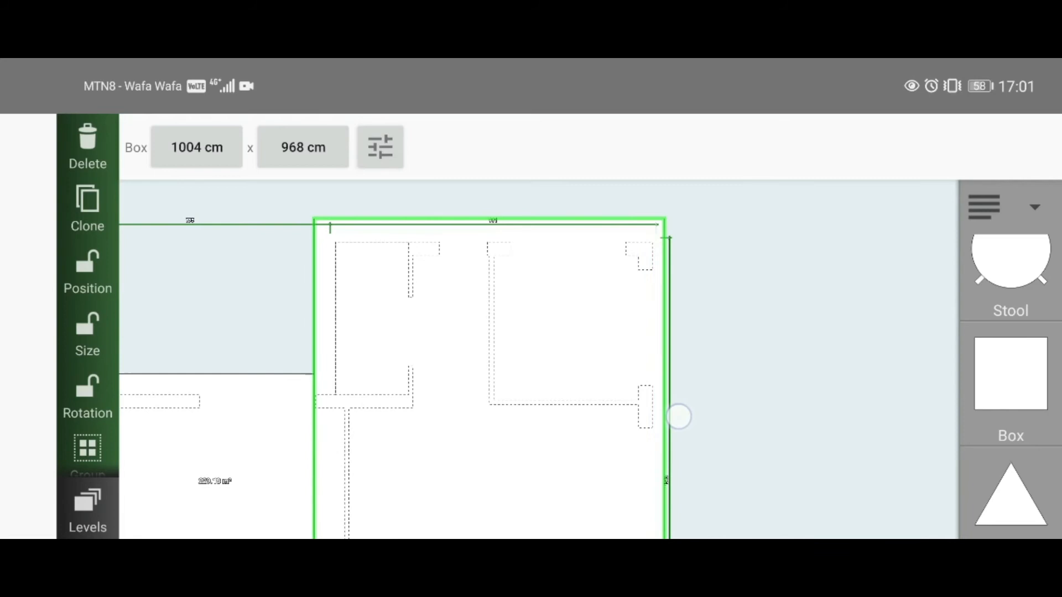
{"action": "left_click_drag", "start_coordinate": [679, 416], "coordinate": [682, 421]}
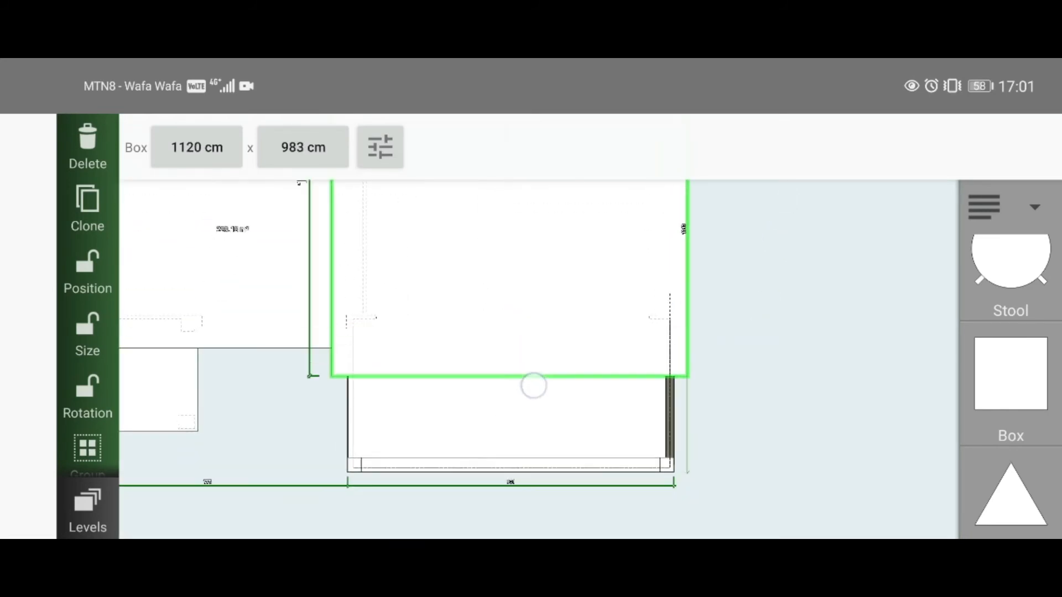
{"action": "left_click_drag", "start_coordinate": [533, 386], "coordinate": [579, 447]}
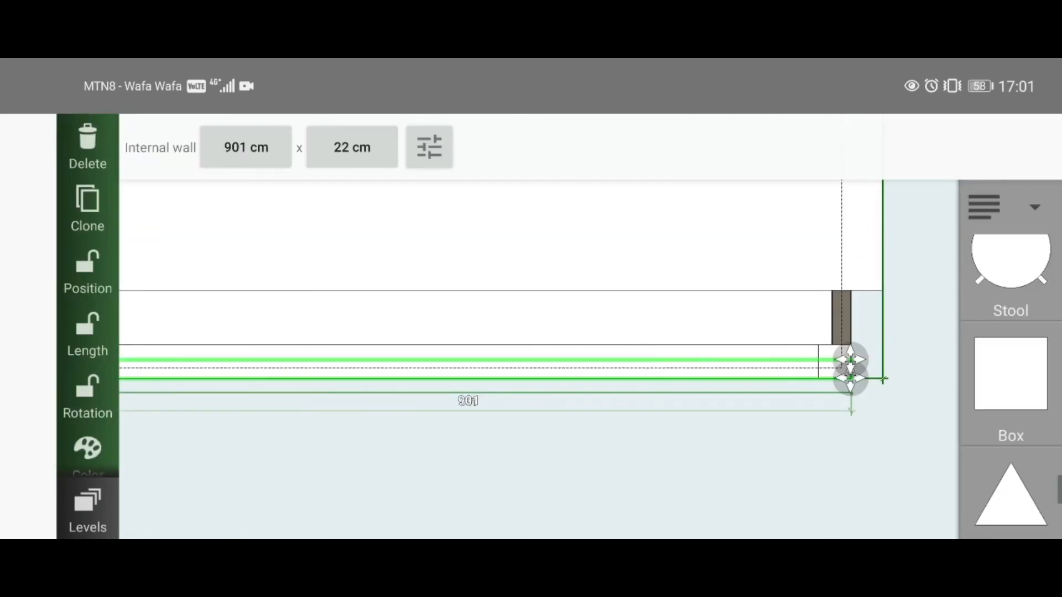
{"action": "left_click", "coordinate": [429, 148]}
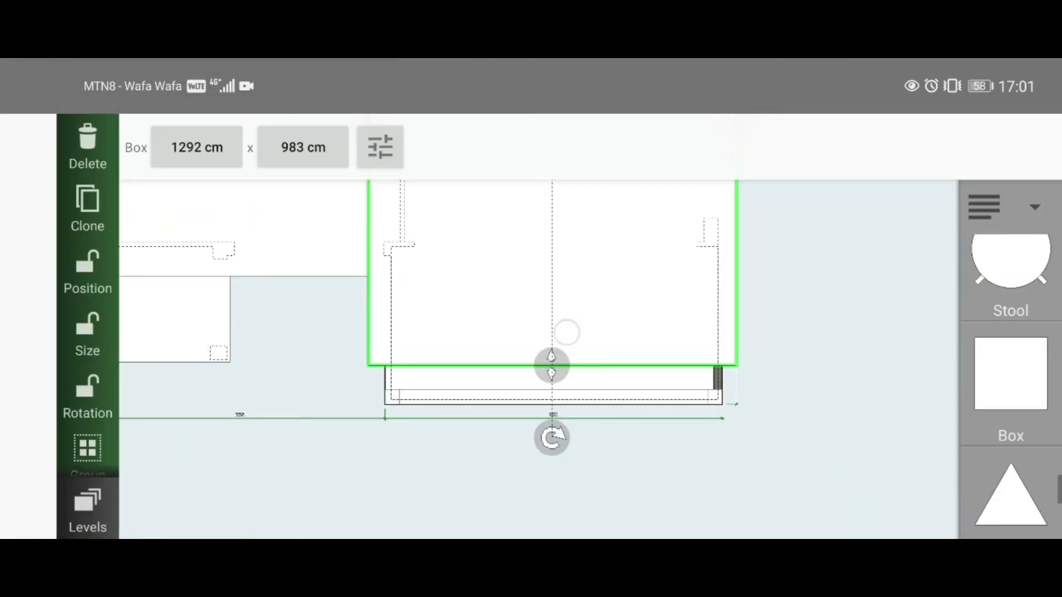
{"action": "left_click_drag", "start_coordinate": [552, 365], "coordinate": [640, 422]}
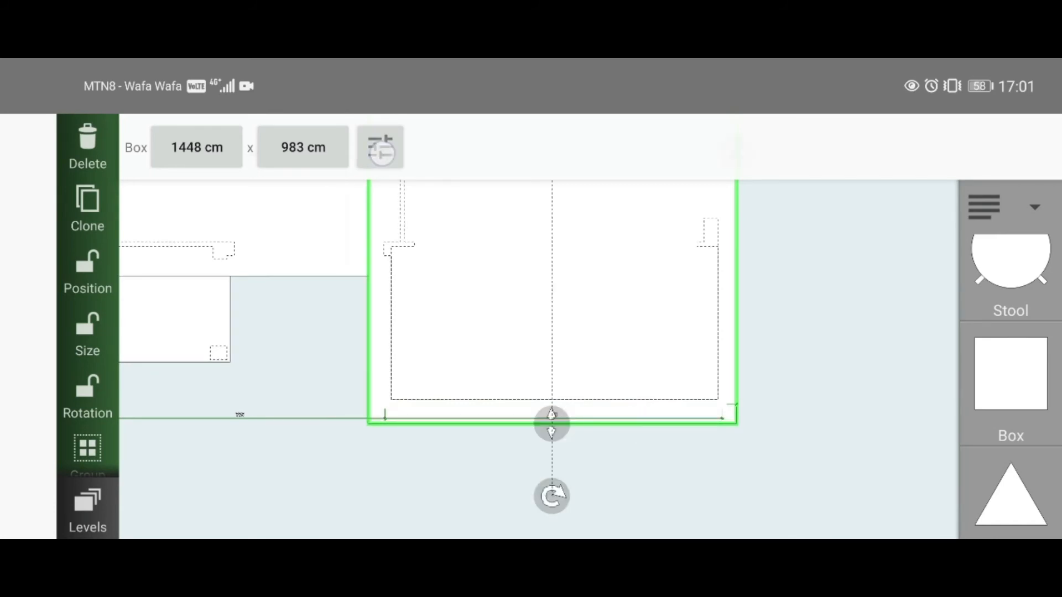
Step: Set the right-wing box's top slope to 11.1%, then view the house in 3D
{"action": "left_click", "coordinate": [380, 148]}
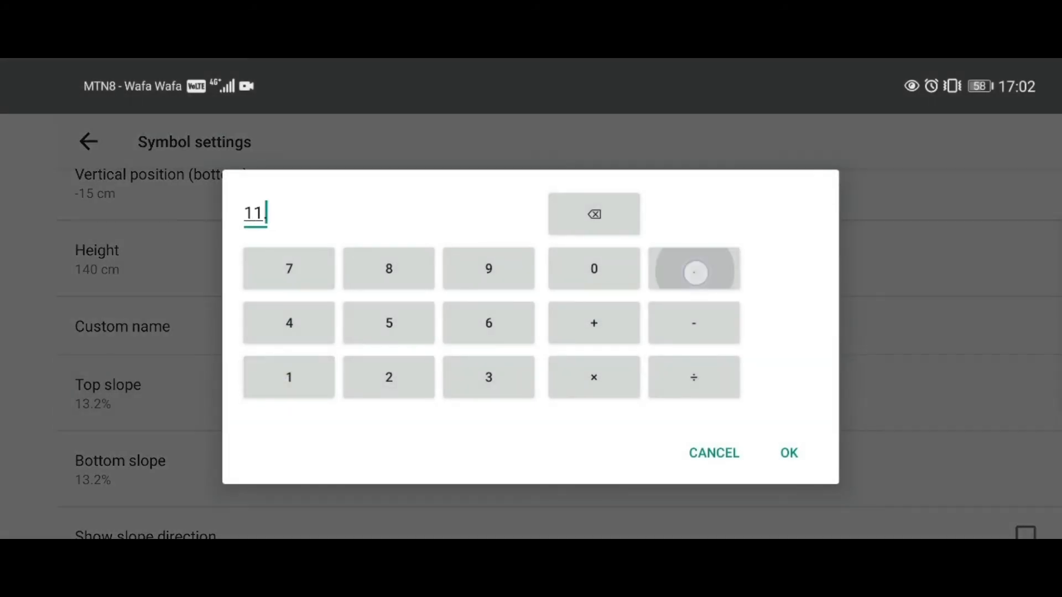
{"action": "left_click", "coordinate": [594, 213]}
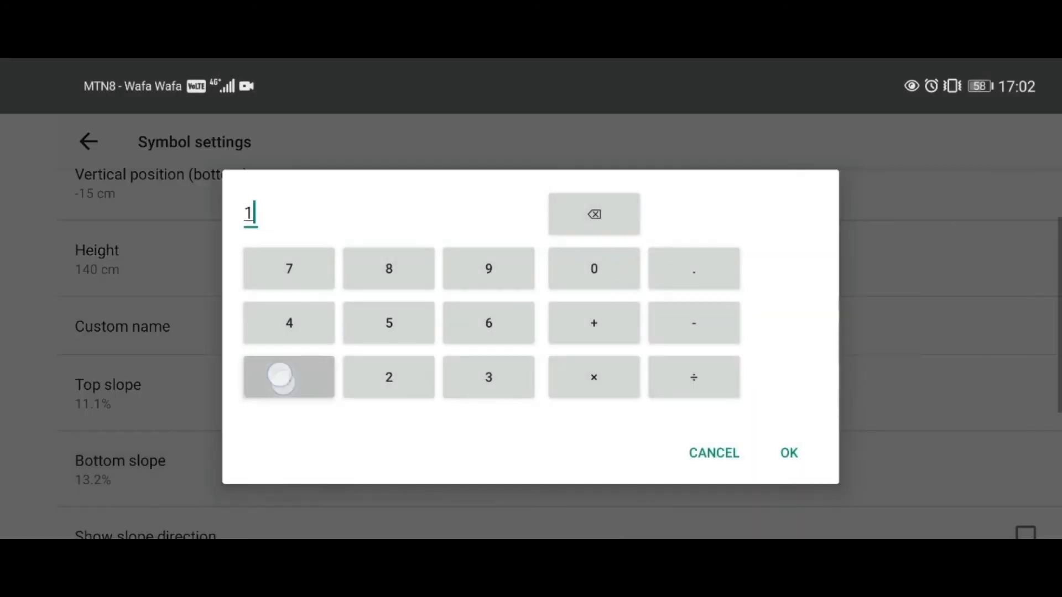
{"action": "left_click", "coordinate": [788, 453]}
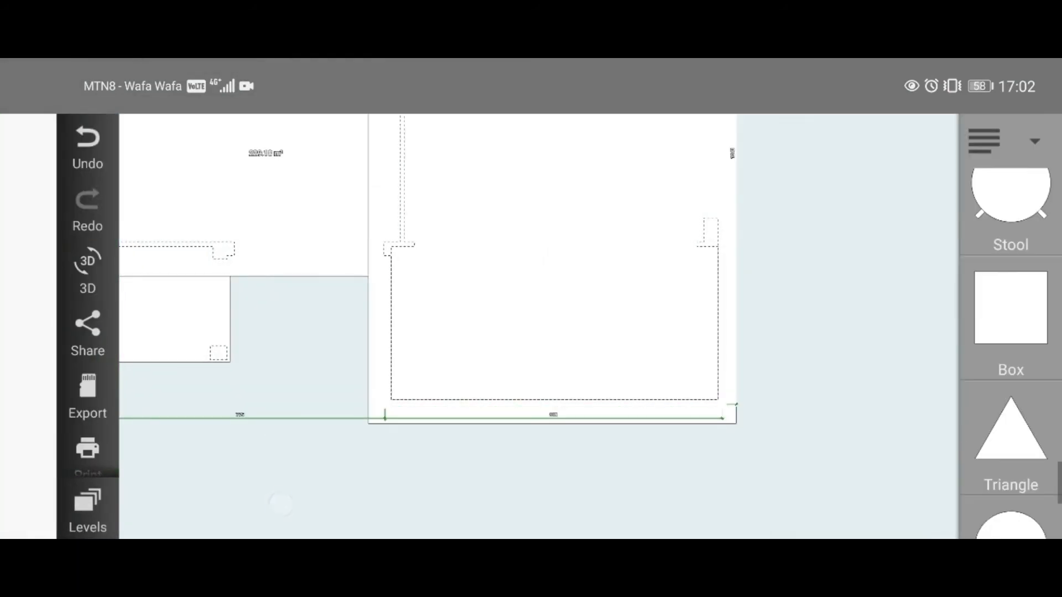
{"action": "left_click", "coordinate": [87, 260]}
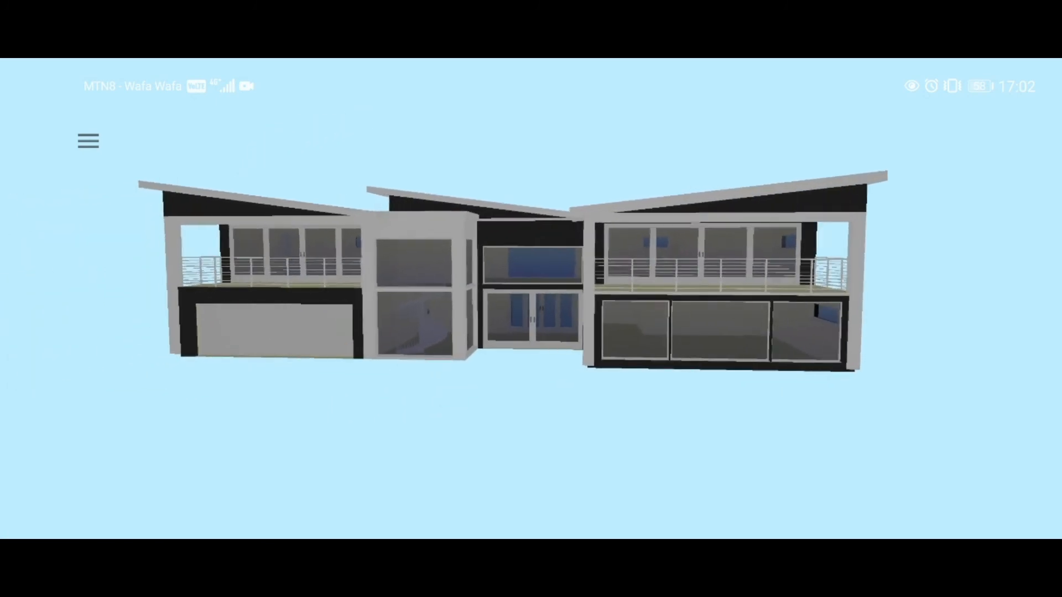
Step: Leave 3D, edit the roof box's top vertical position, and return to the plan
{"action": "left_click", "coordinate": [88, 142]}
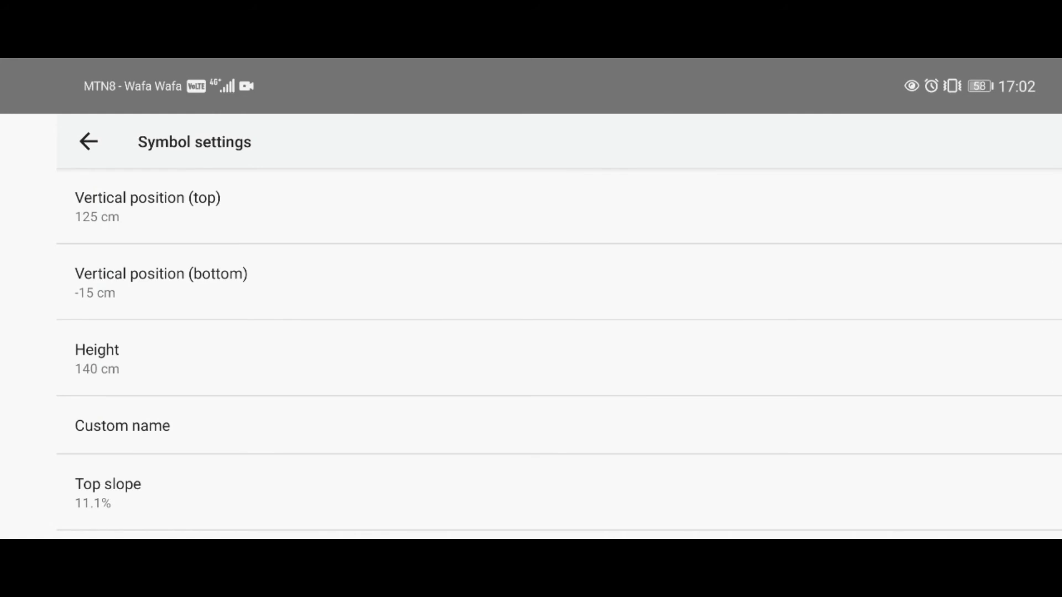
{"action": "left_click", "coordinate": [97, 358]}
{"action": "type", "text": "1"}
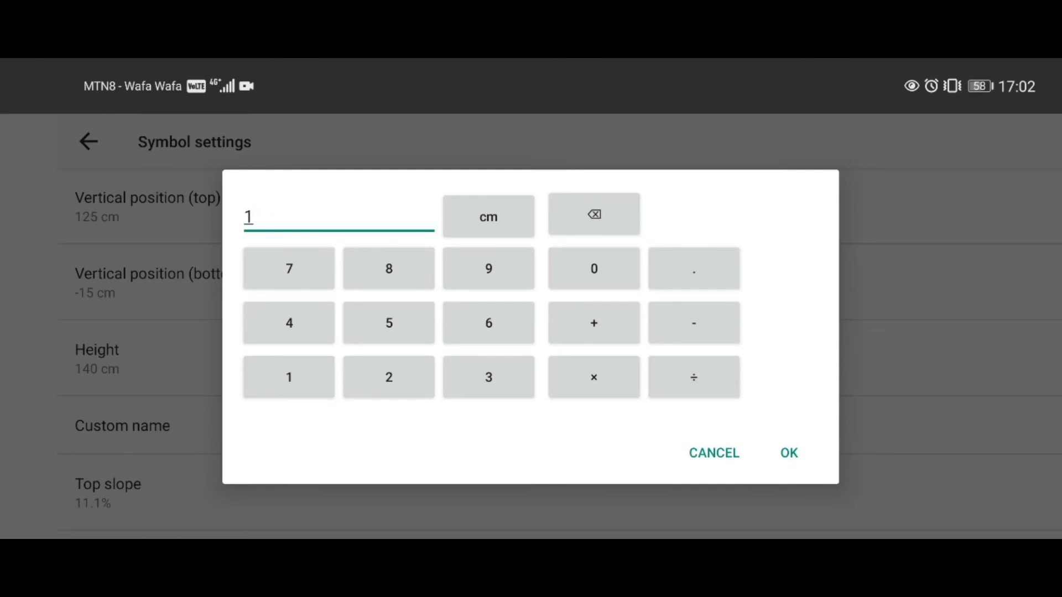
{"action": "left_click", "coordinate": [288, 268]}
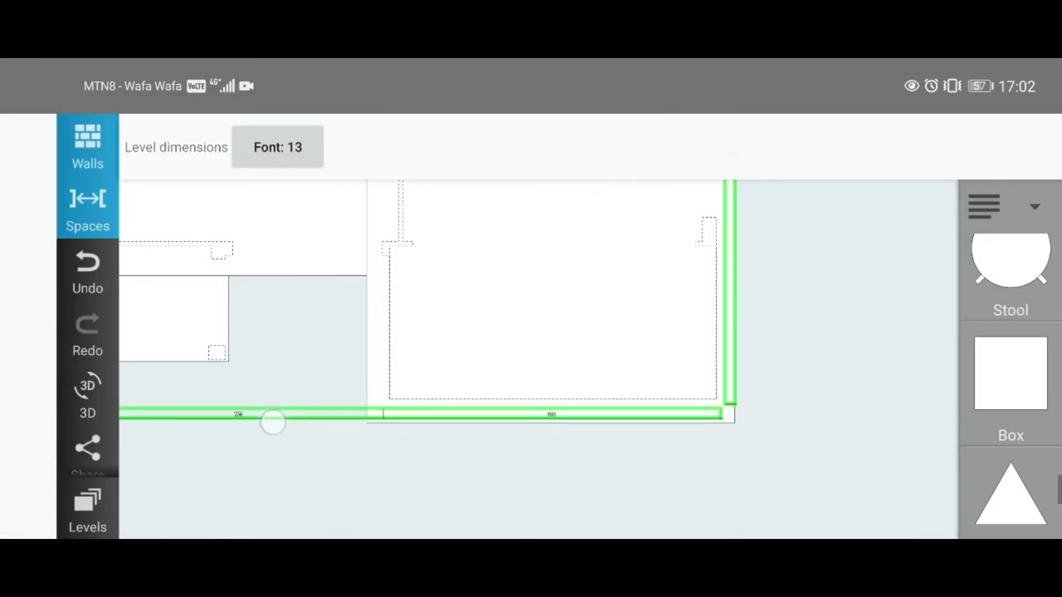
Step: Show the house in 3D and select the upper panel above the entrance
{"action": "left_click", "coordinate": [87, 387]}
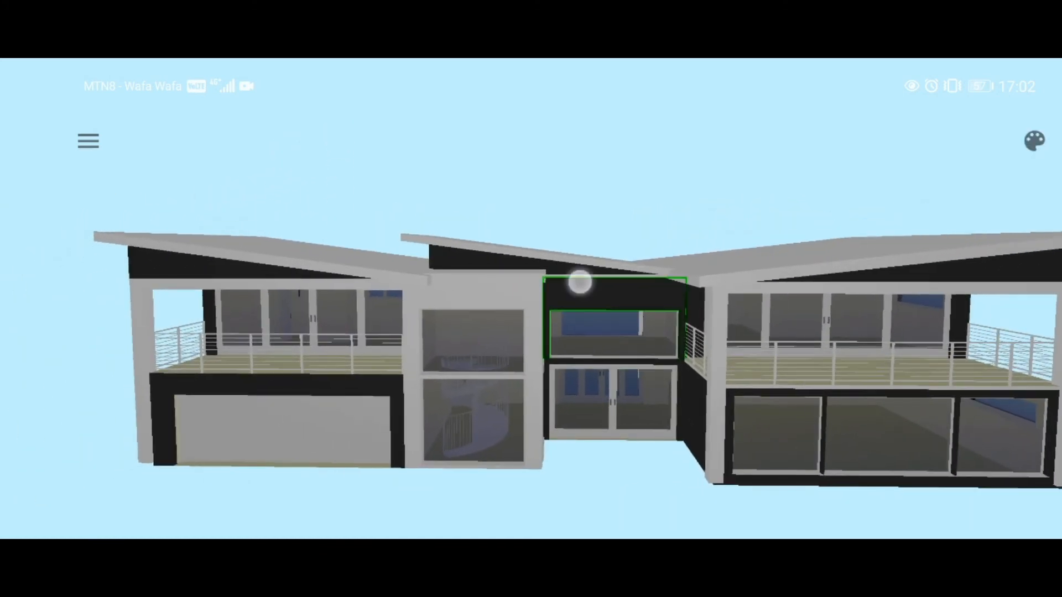
{"action": "left_click", "coordinate": [1034, 140]}
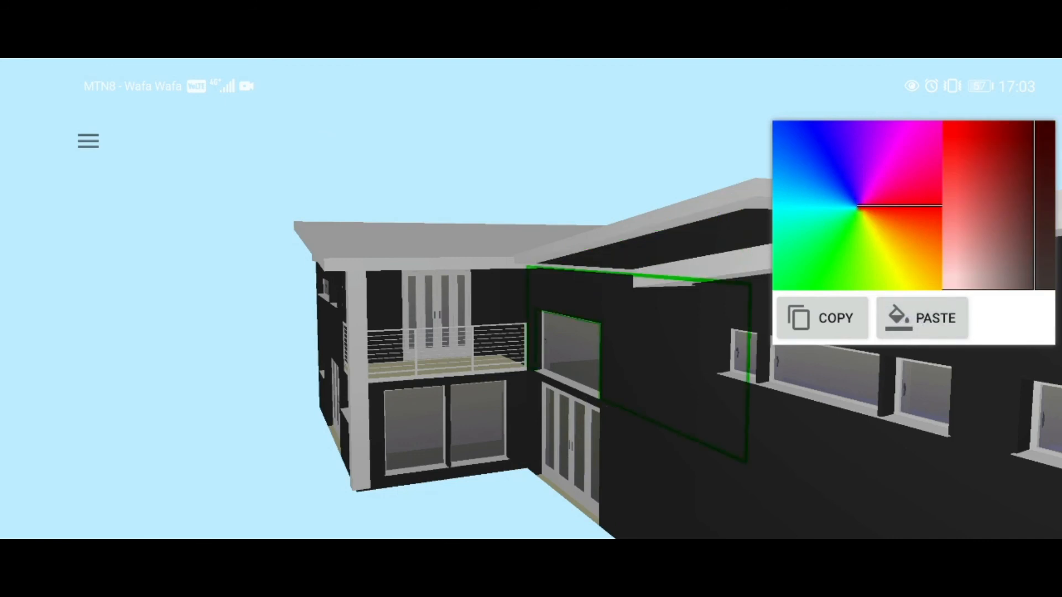
{"action": "left_click", "coordinate": [921, 318]}
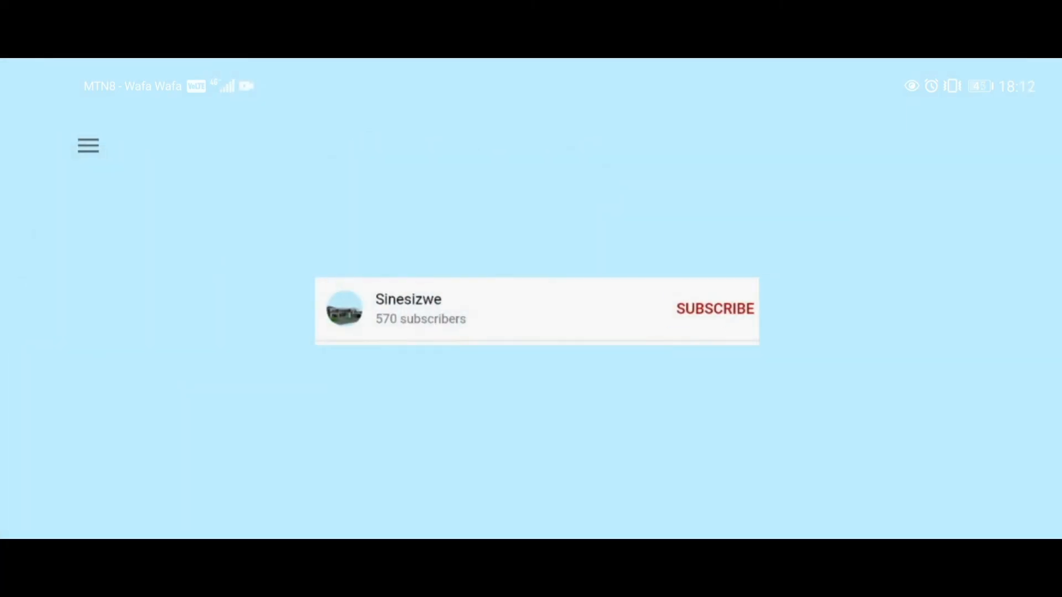
{"action": "left_click", "coordinate": [715, 309]}
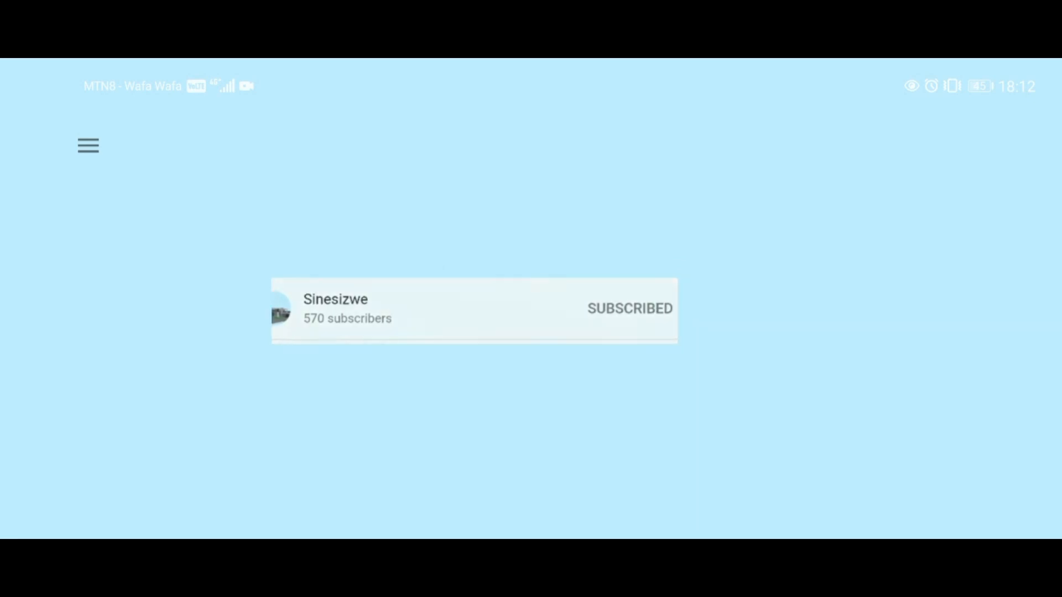